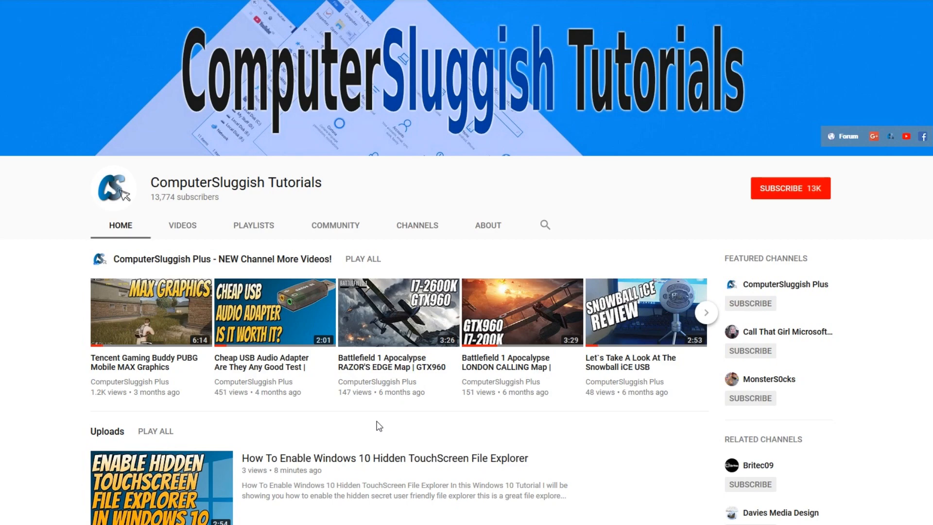
mouse_move(380, 425)
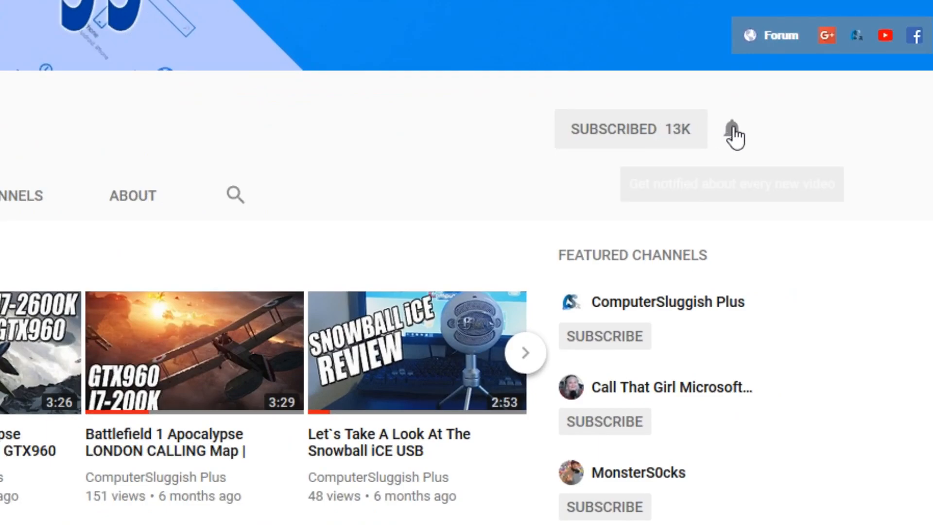
Hit Subscribe on the ComputerSluggish Tutorials YouTube channel page.
left_click(731, 130)
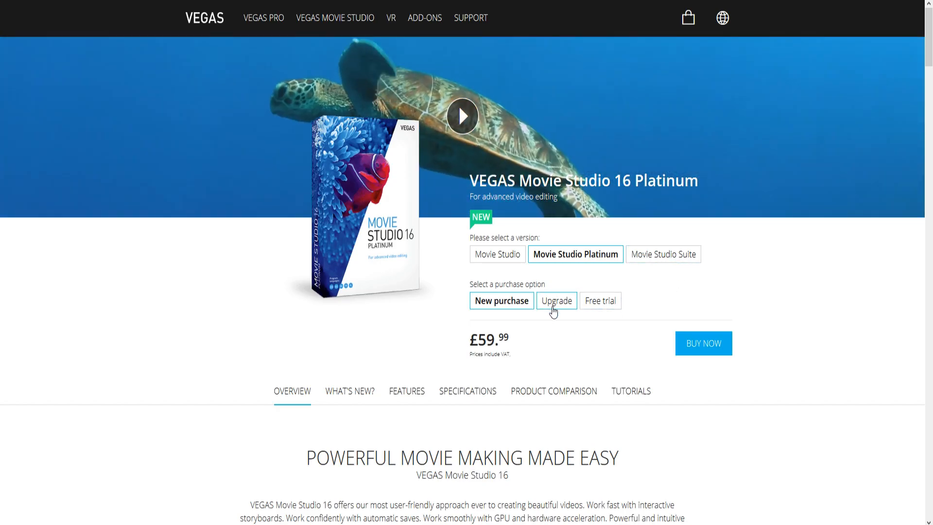
Switch the Movie Studio 16 Platinum product page to the £39.99 upgrade option.
left_click(556, 300)
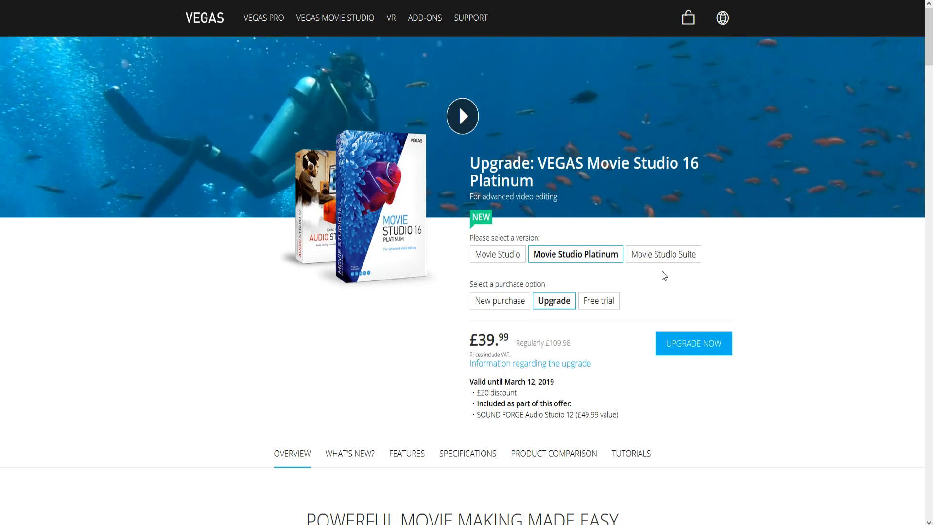
mouse_move(835, 324)
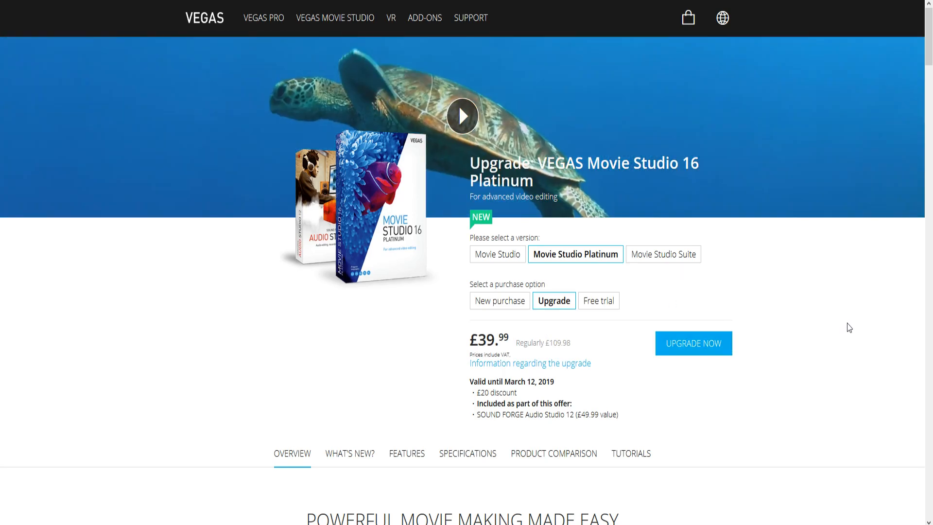
Scroll the Movie Studio Overview page down to the 'New in Version 16' section.
scroll("down", 3)
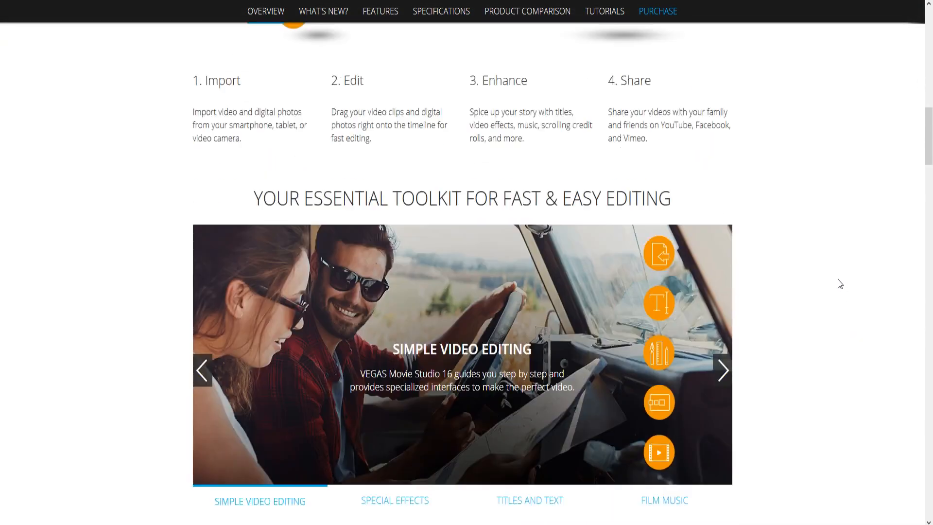
scroll("down", 3)
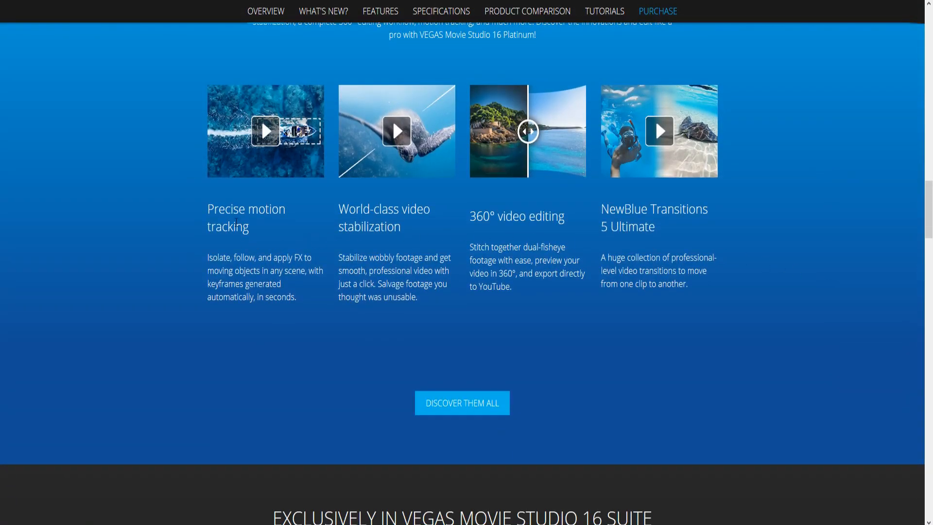
mouse_move(254, 240)
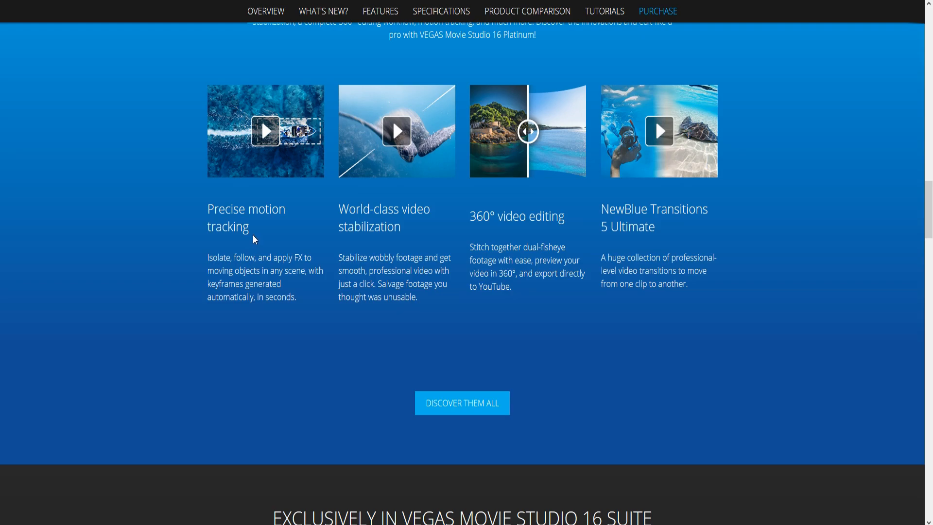
mouse_move(421, 237)
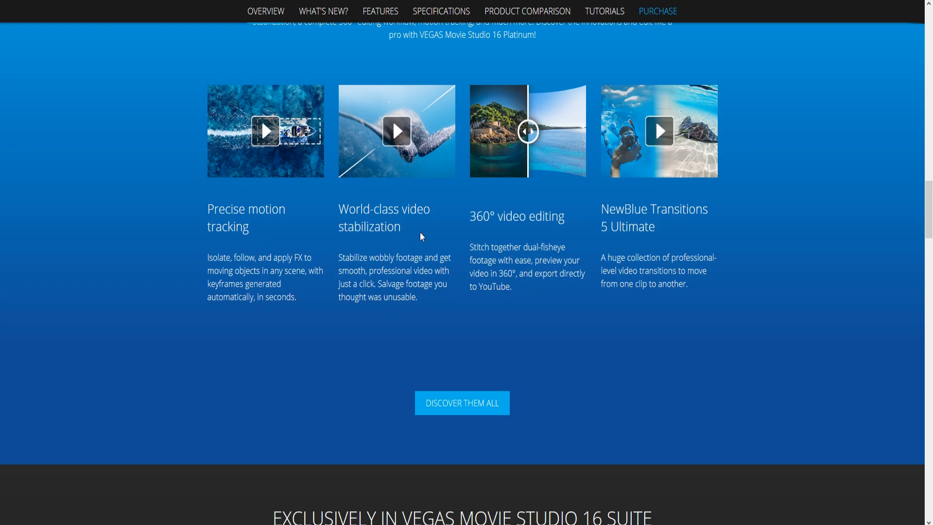
mouse_move(546, 233)
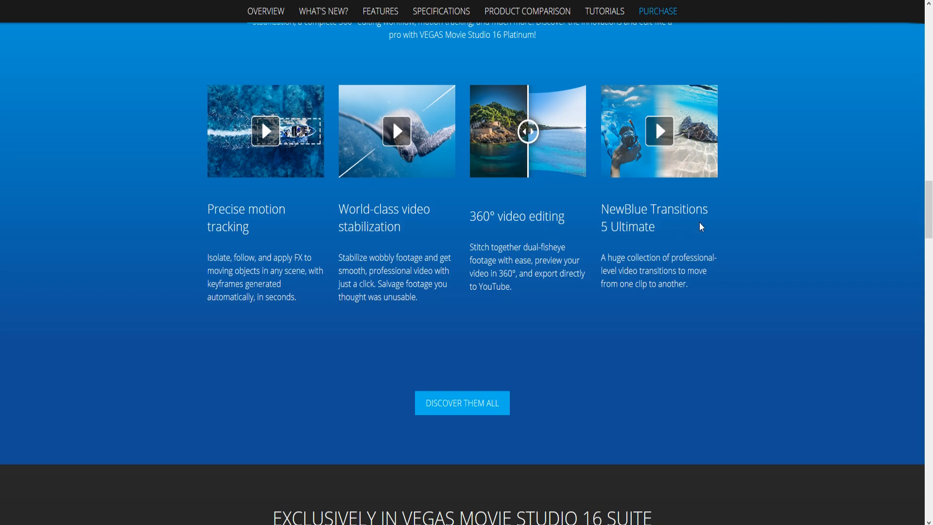
mouse_move(759, 268)
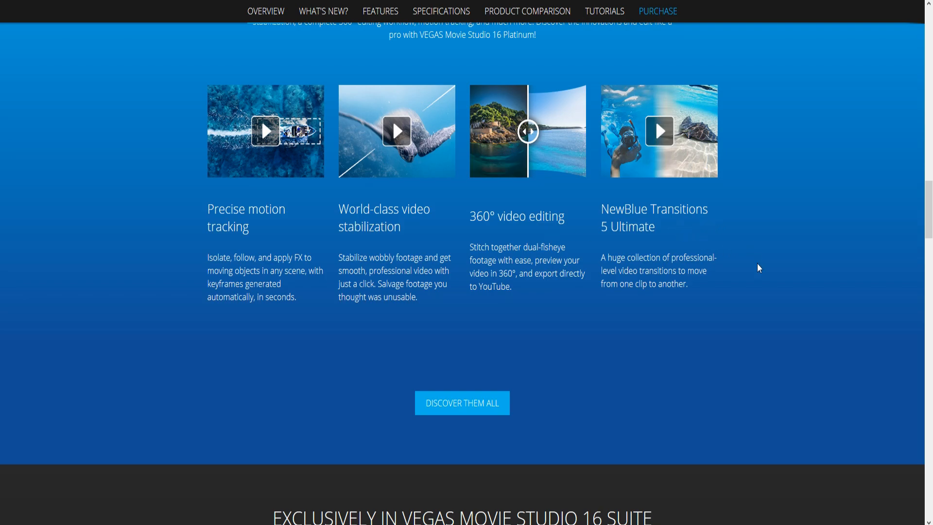
mouse_move(748, 253)
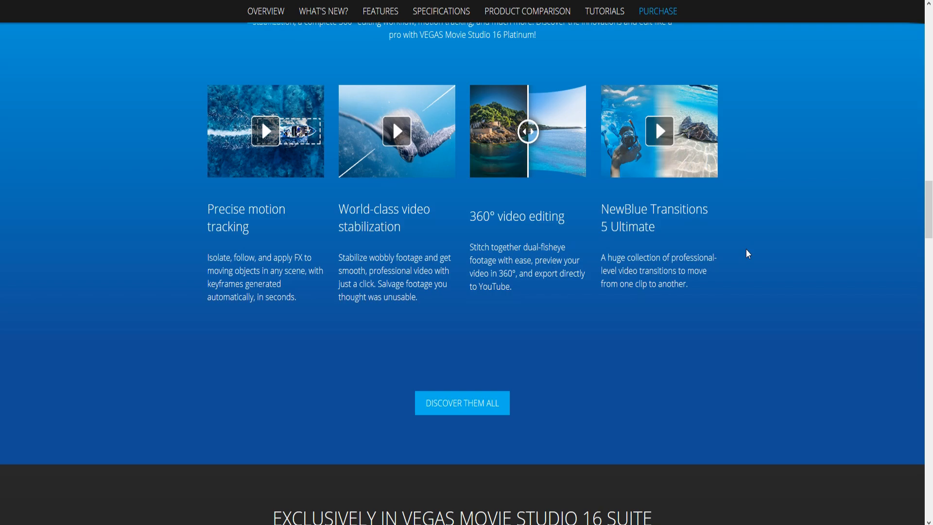
mouse_move(736, 265)
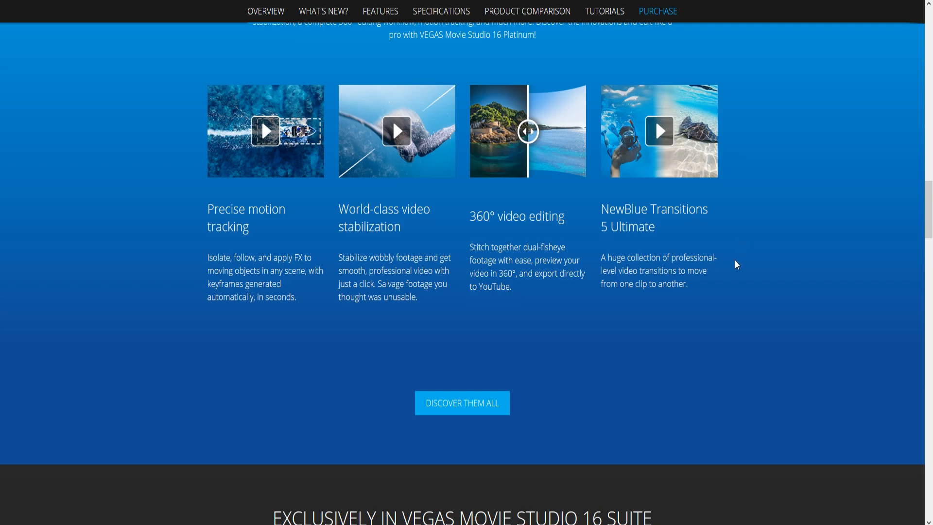
mouse_move(711, 286)
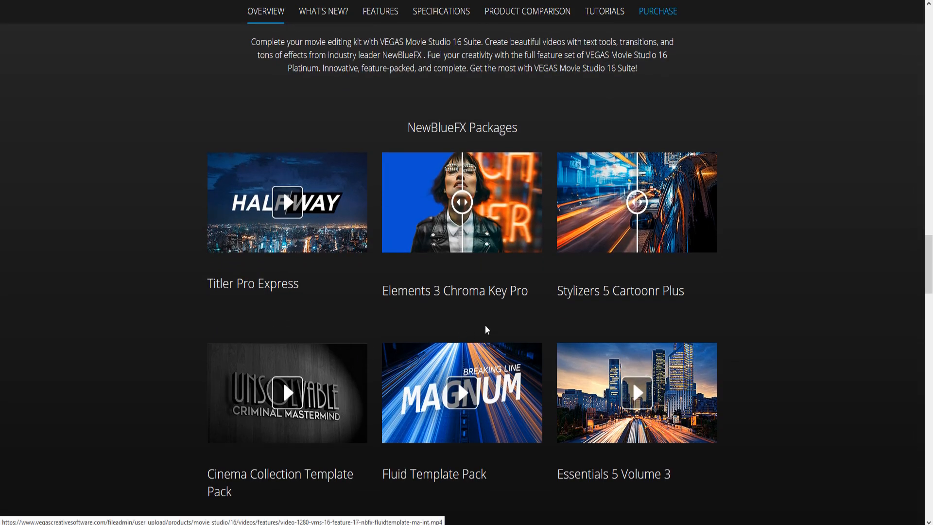
scroll("down", 3)
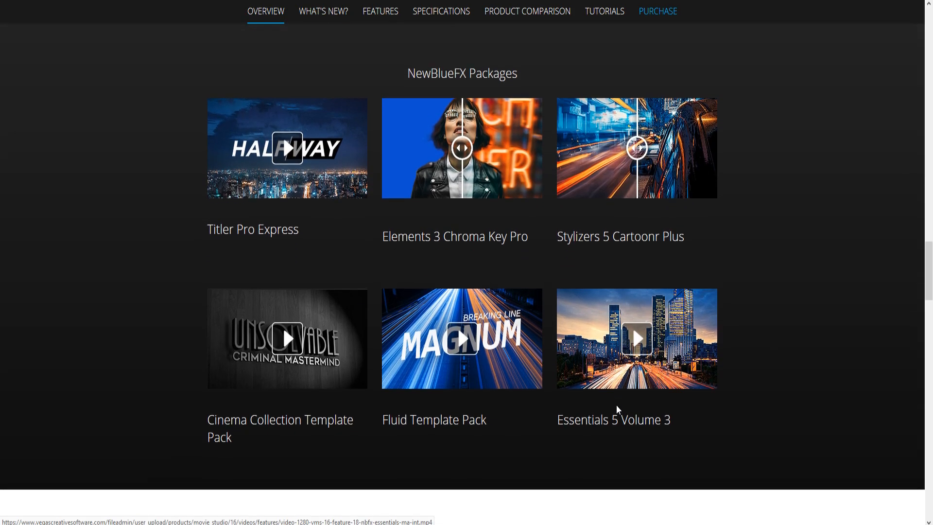
scroll("down", 3)
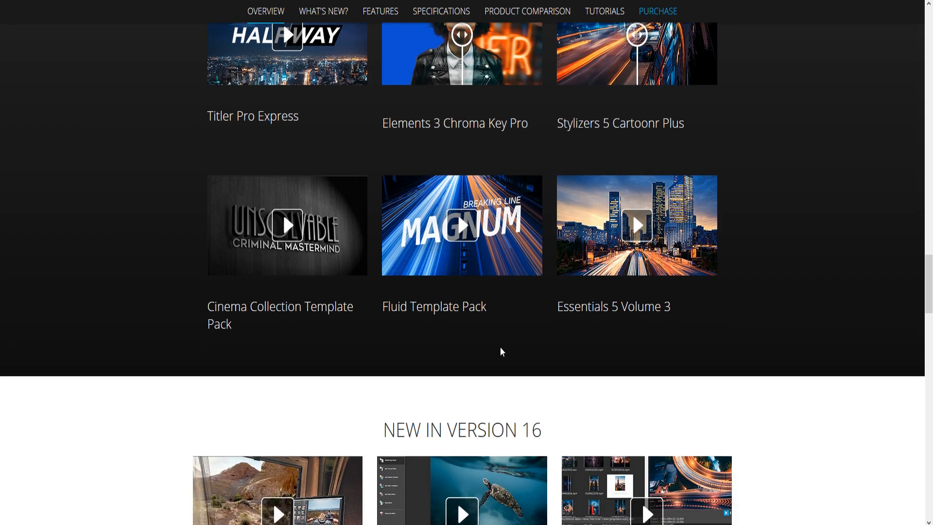
mouse_move(678, 140)
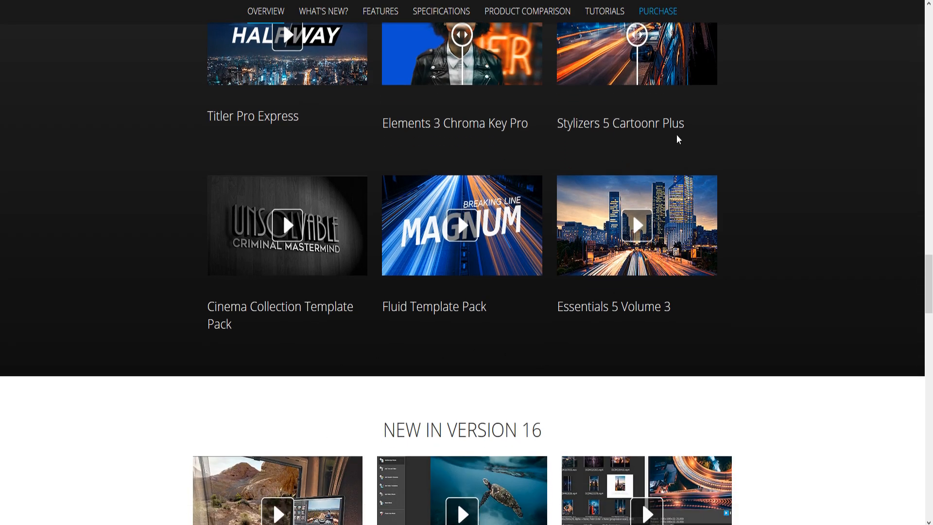
scroll("down", 3)
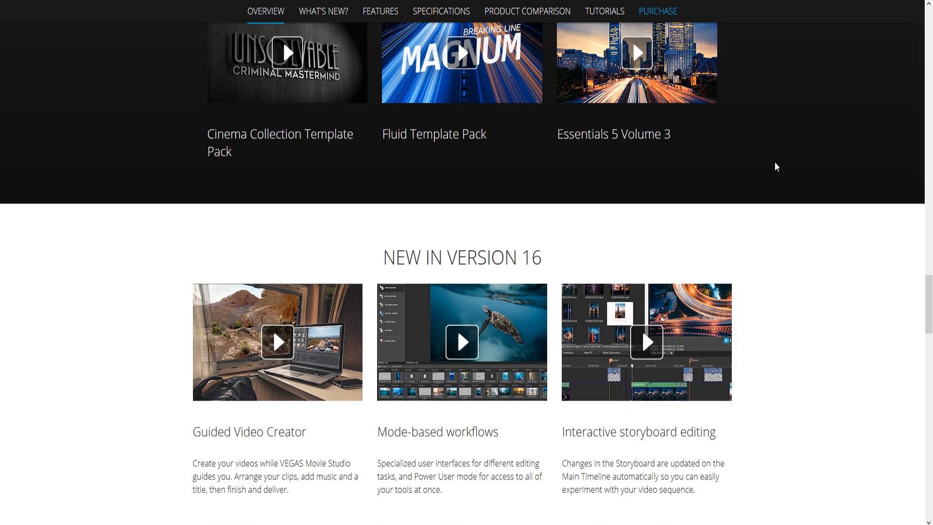
scroll("down", 3)
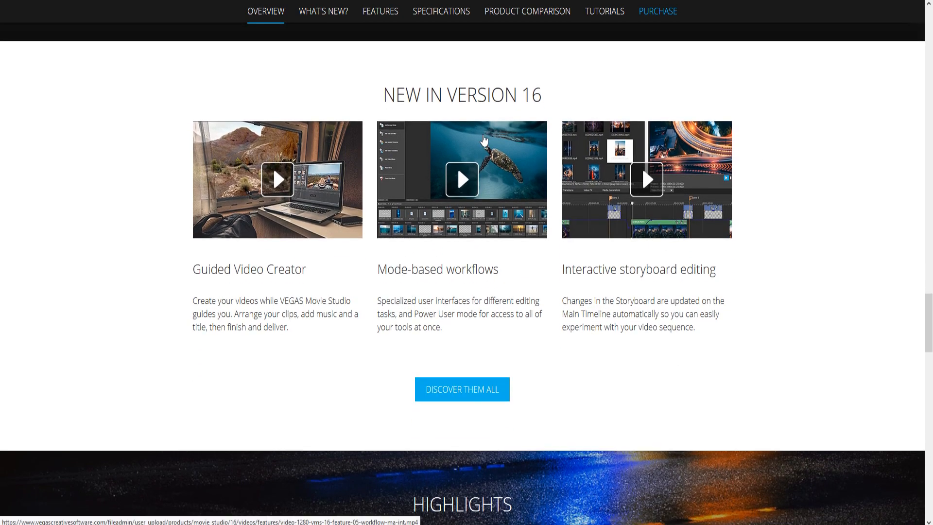
mouse_move(270, 299)
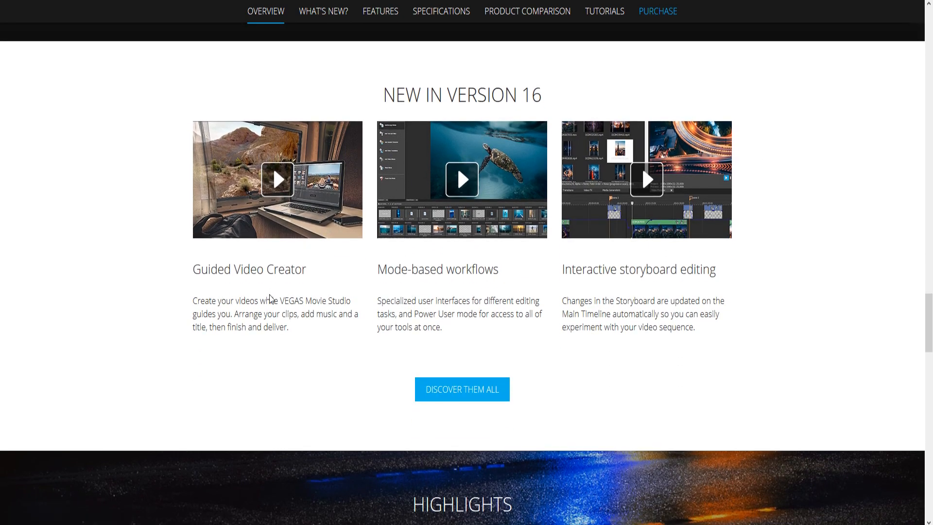
mouse_move(797, 241)
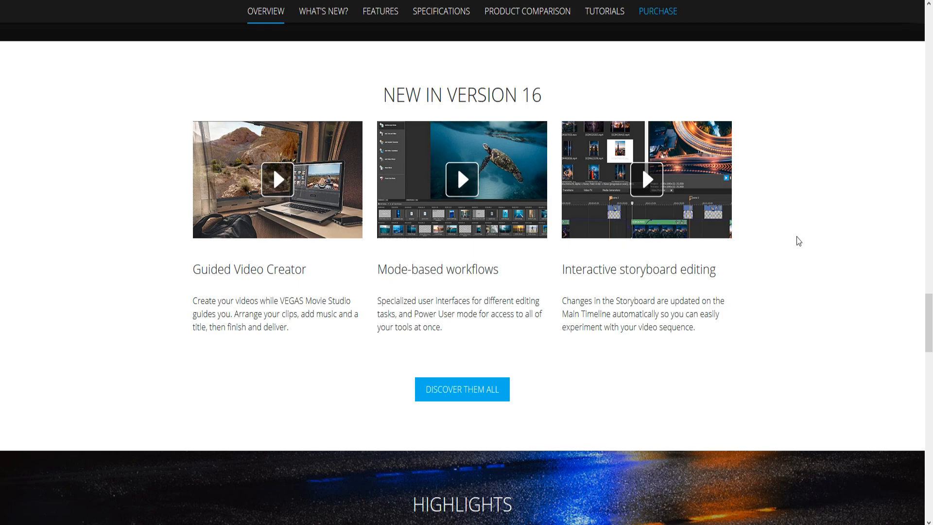
mouse_move(789, 251)
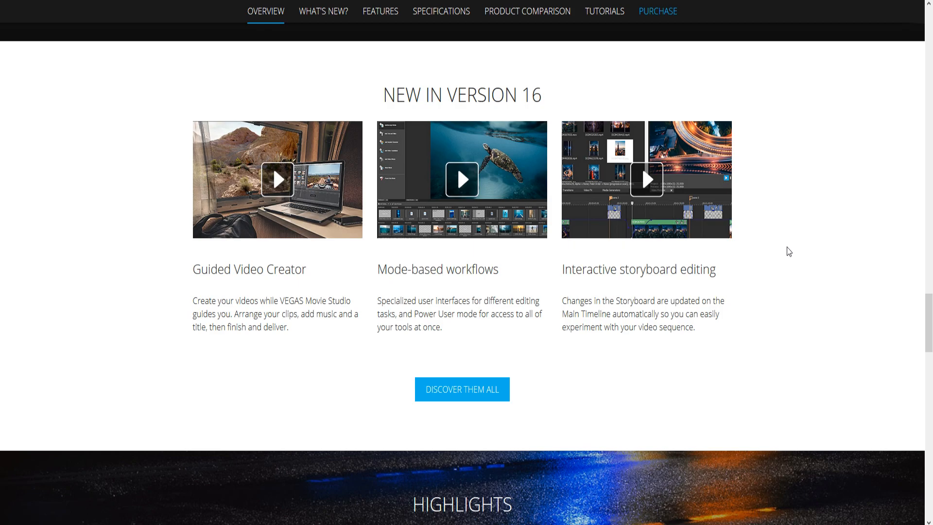
mouse_move(727, 306)
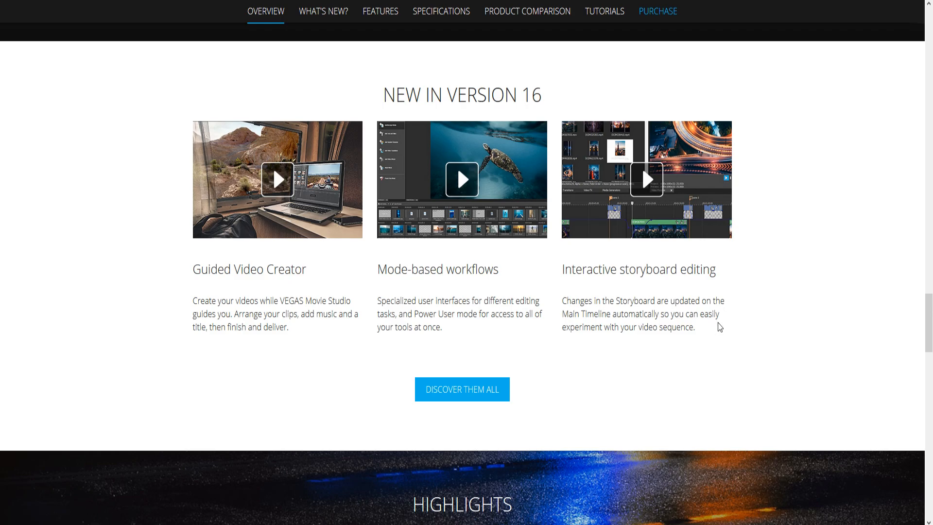
mouse_move(434, 287)
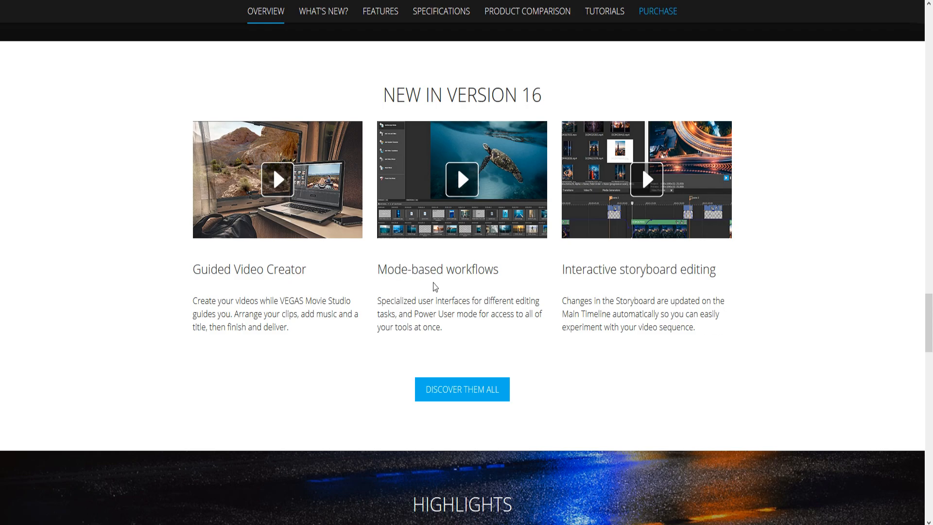
mouse_move(865, 256)
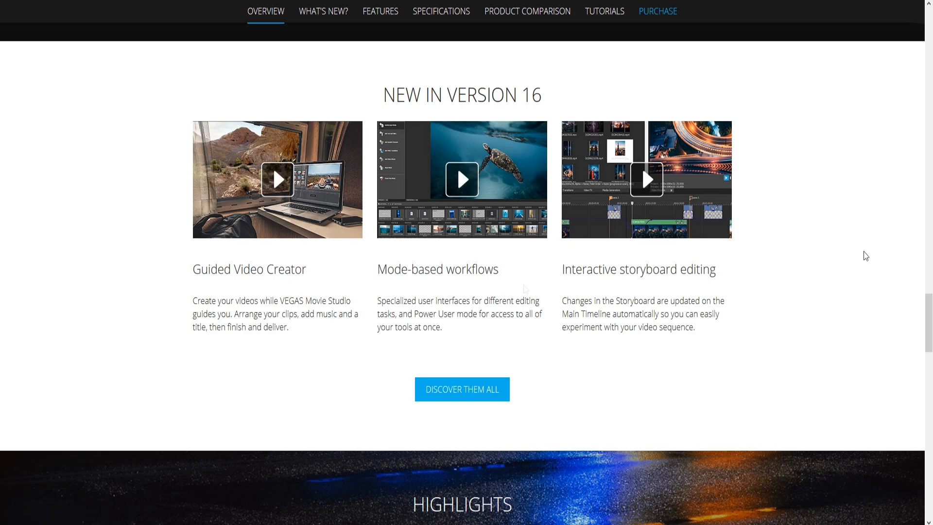
mouse_move(875, 330)
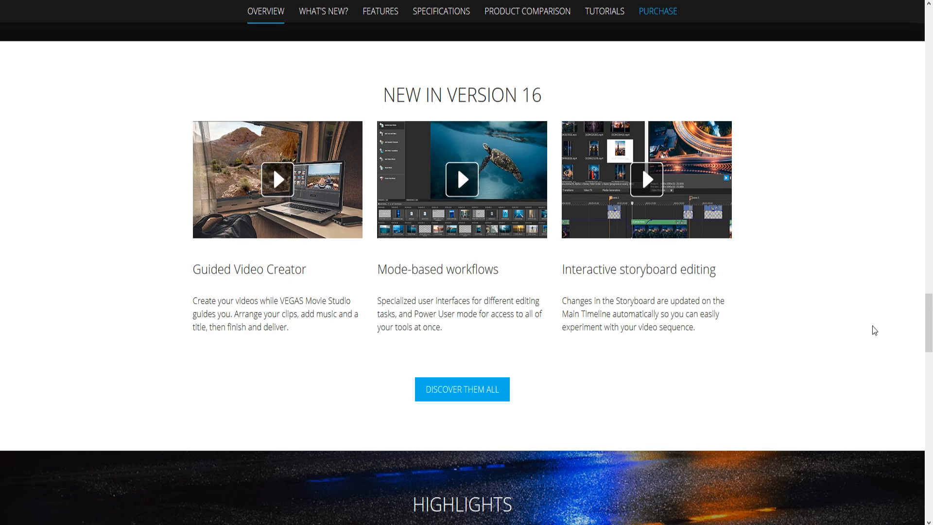
scroll("down", 3)
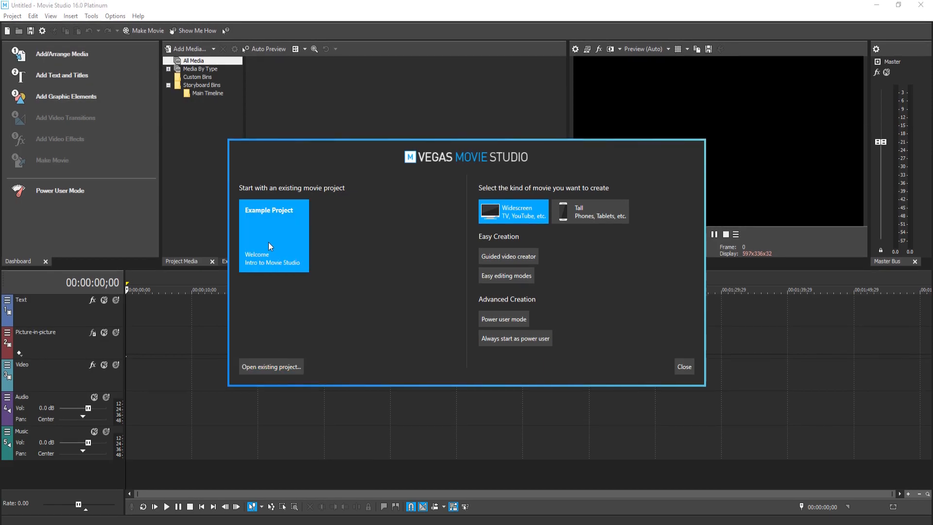
mouse_move(582, 208)
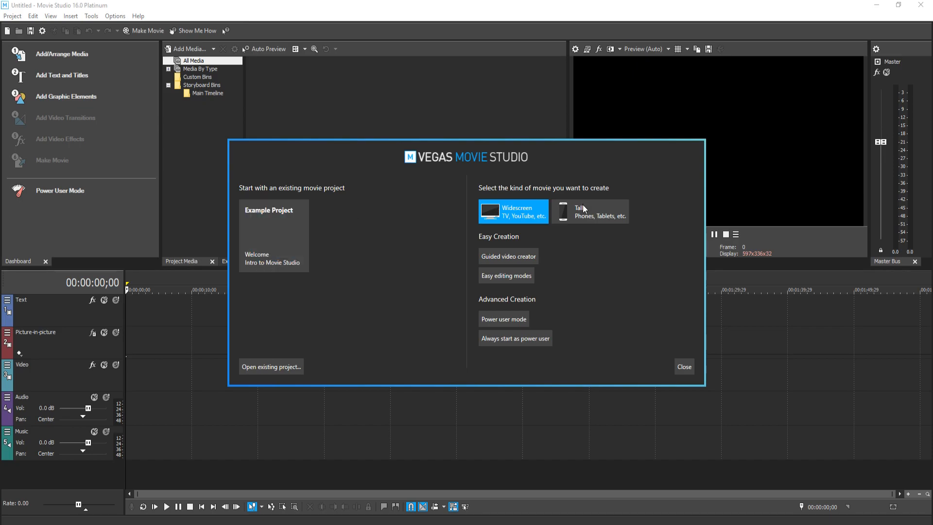
mouse_move(534, 217)
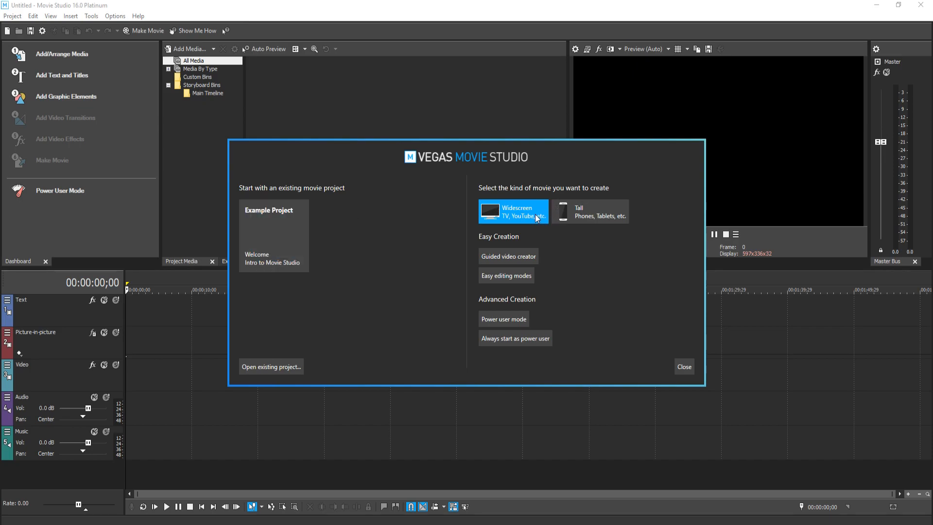
mouse_move(534, 219)
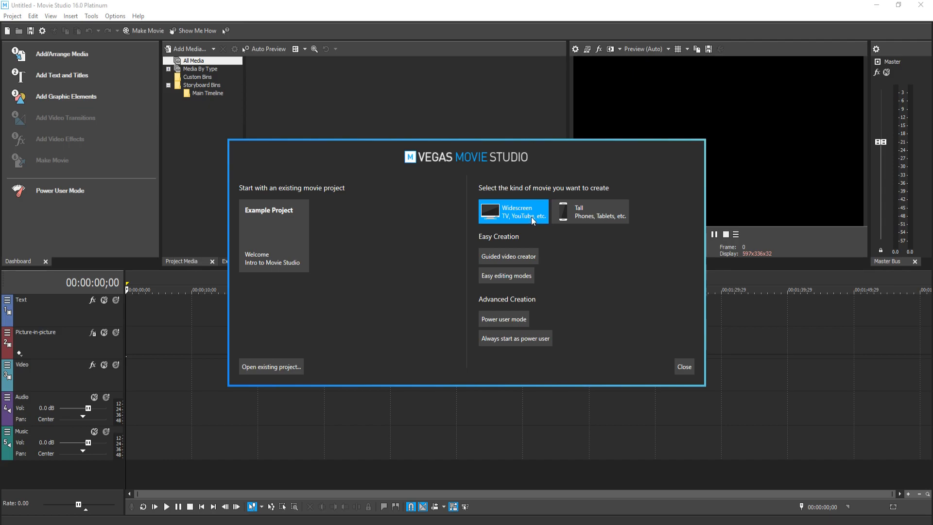
mouse_move(621, 203)
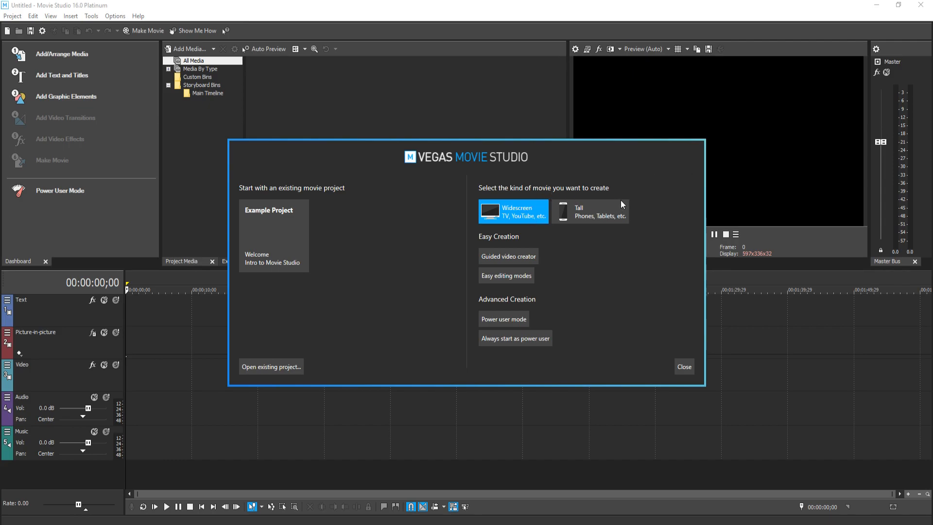
mouse_move(606, 197)
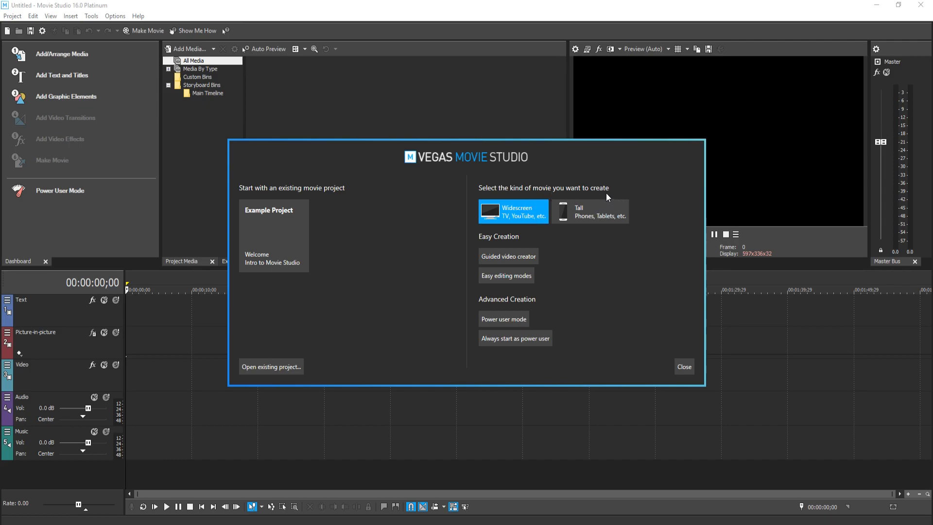
mouse_move(545, 222)
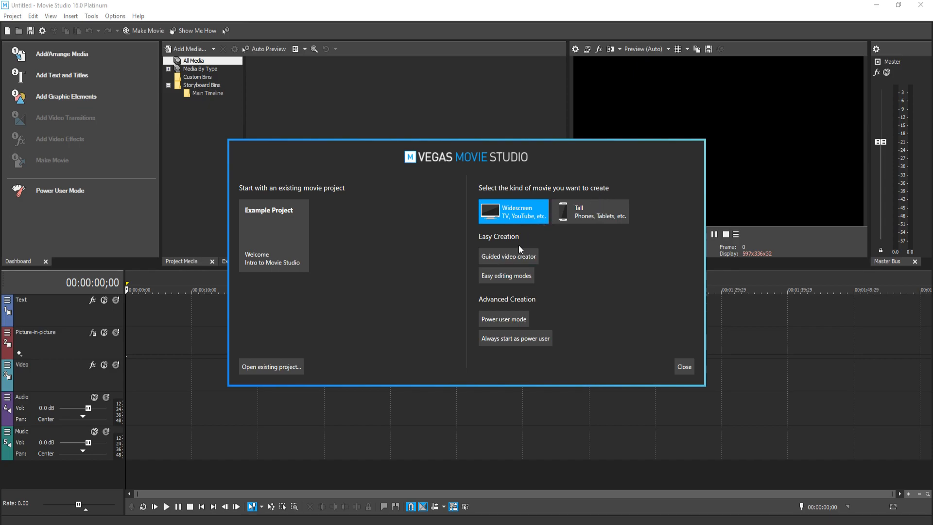
mouse_move(506, 319)
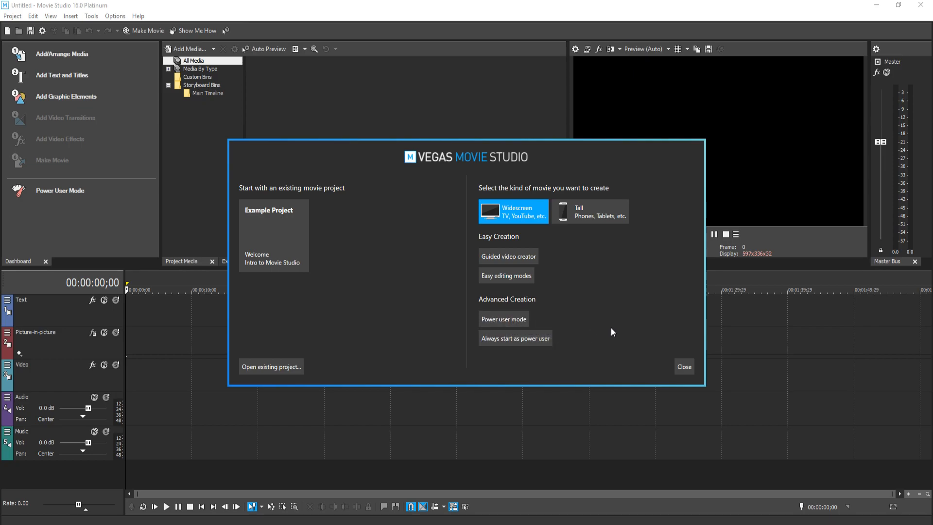
mouse_move(600, 306)
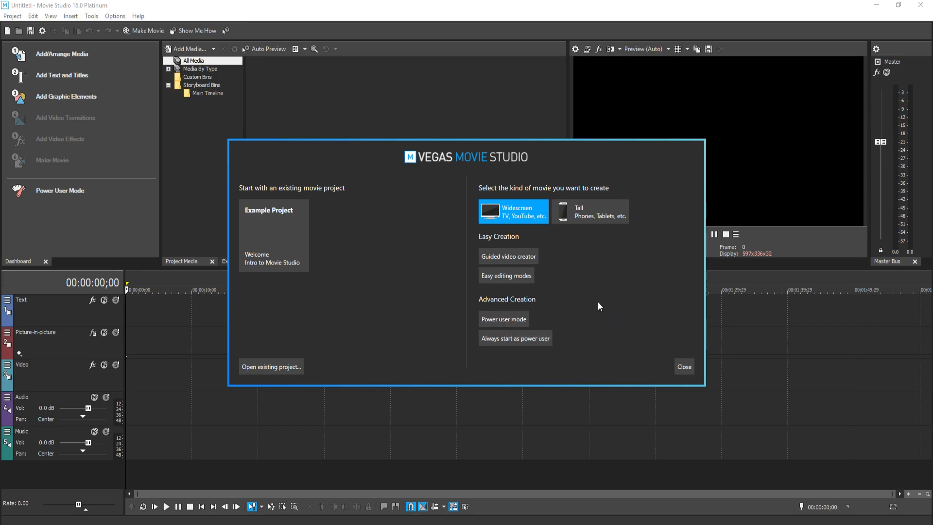
mouse_move(293, 232)
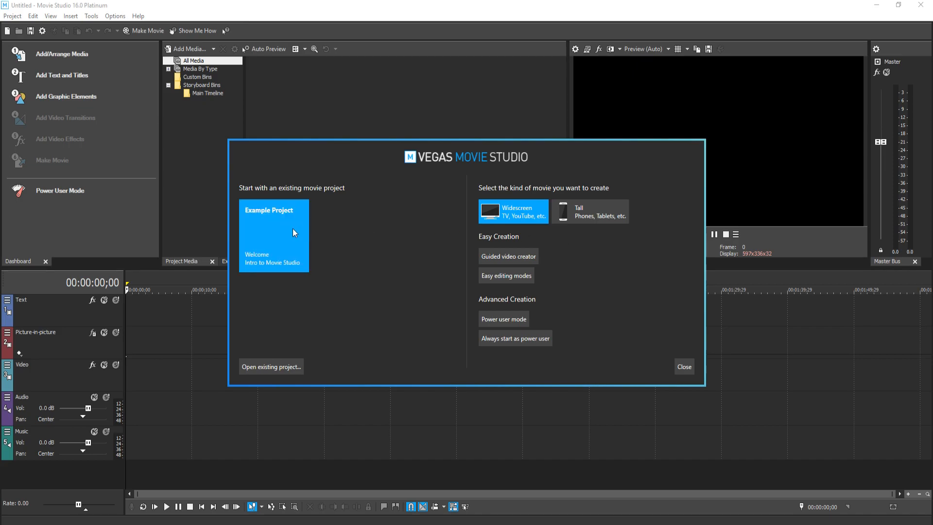
Open the 'Welcome – Intro to Movie Studio' example project and move about two seconds in.
left_click(273, 235)
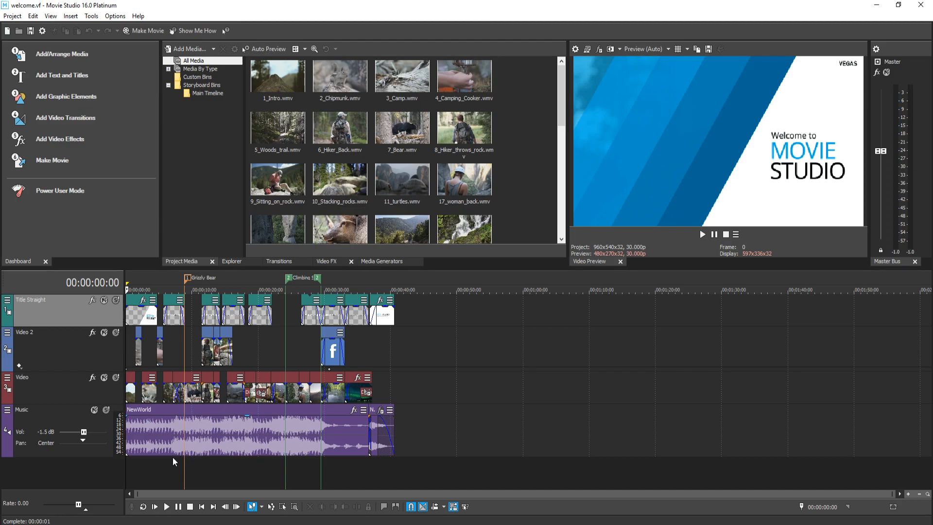
mouse_move(140, 462)
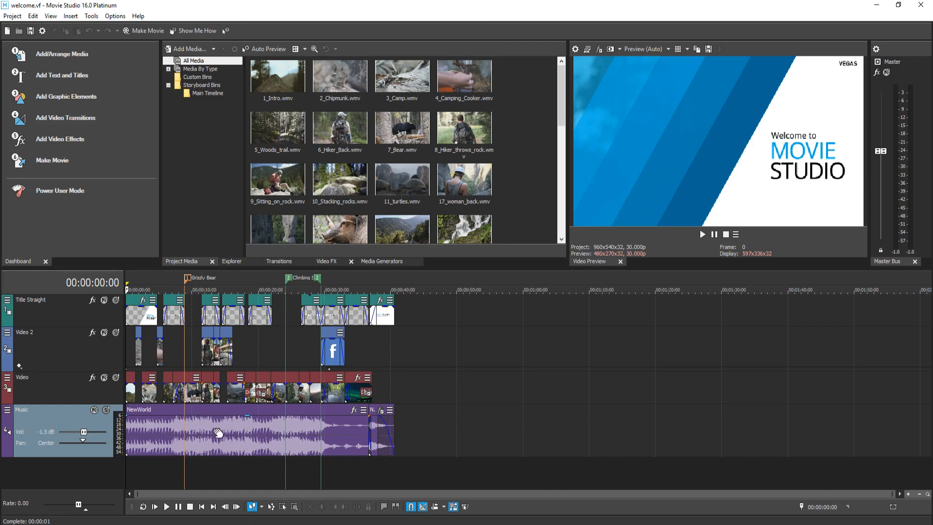
left_click(58, 386)
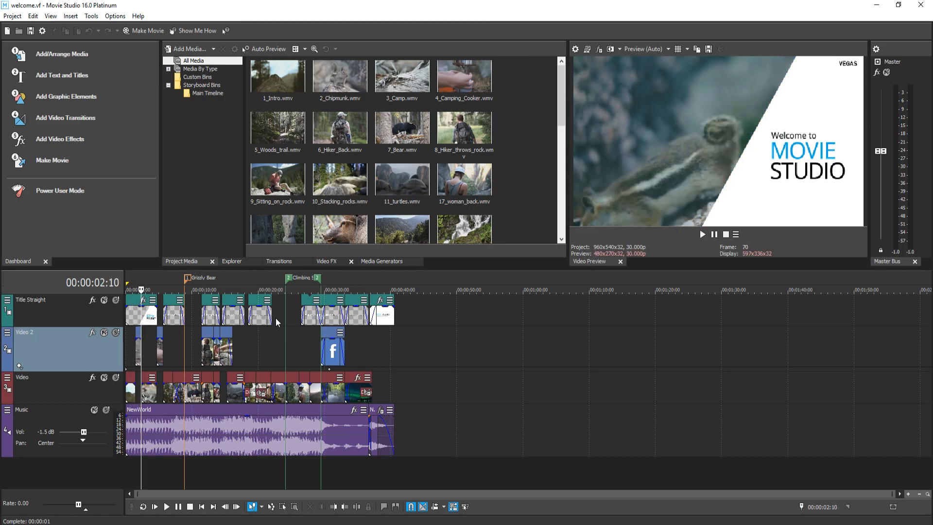
Play the Welcome project, then return to the 'Direct Upload To' title near 30 seconds.
left_click(168, 506)
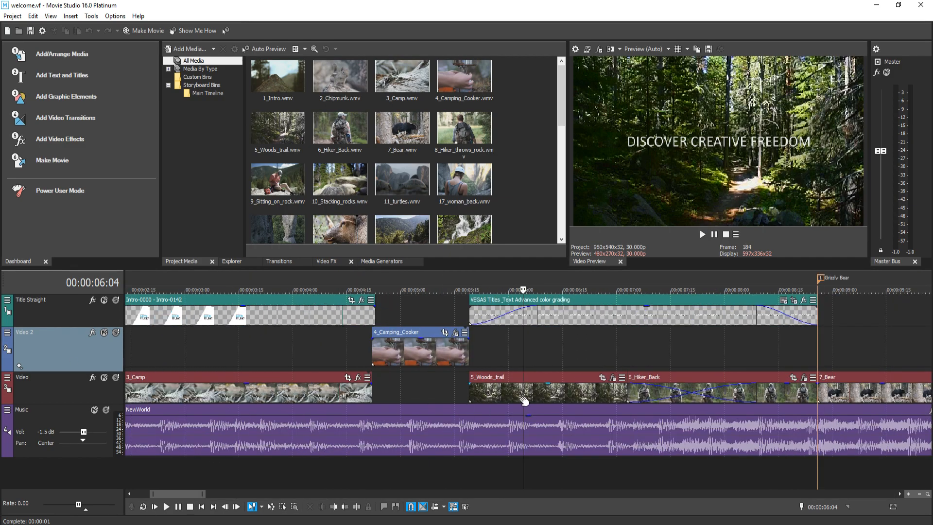
mouse_move(477, 365)
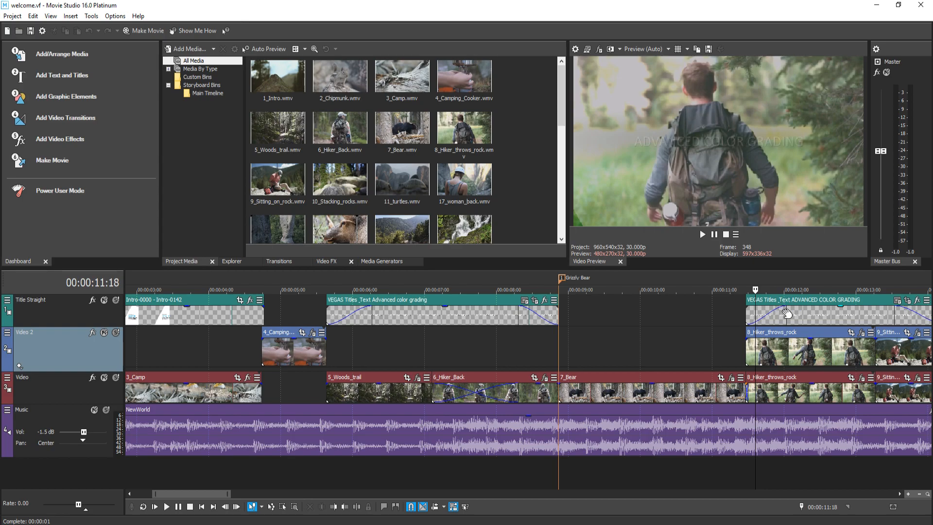
scroll("right", 3)
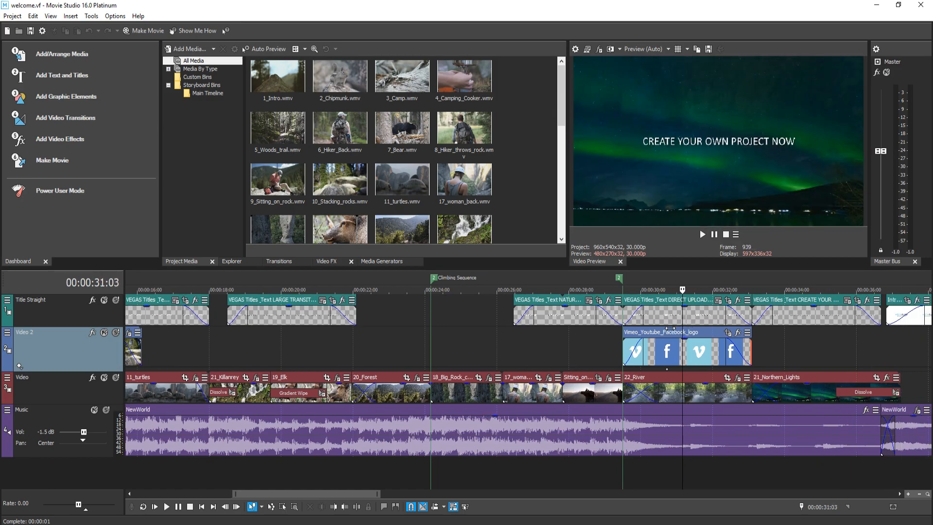
left_click(446, 289)
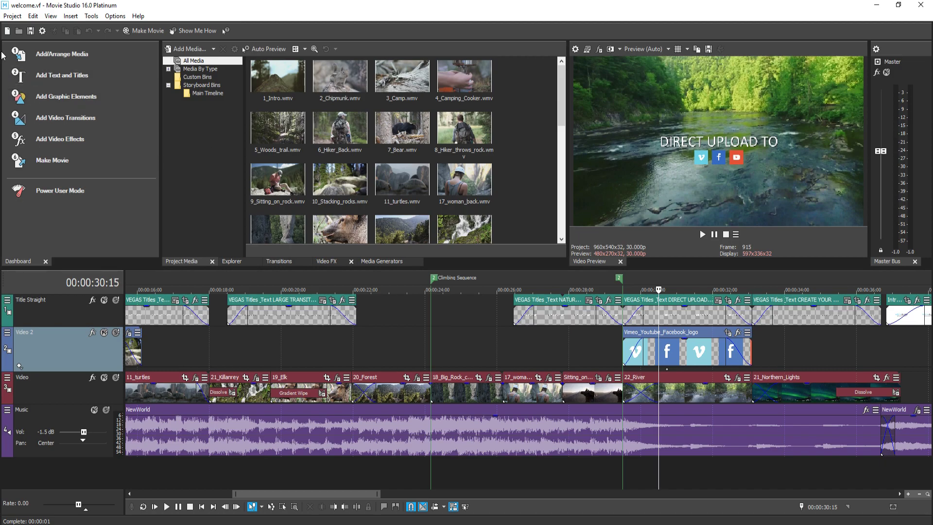
mouse_move(78, 58)
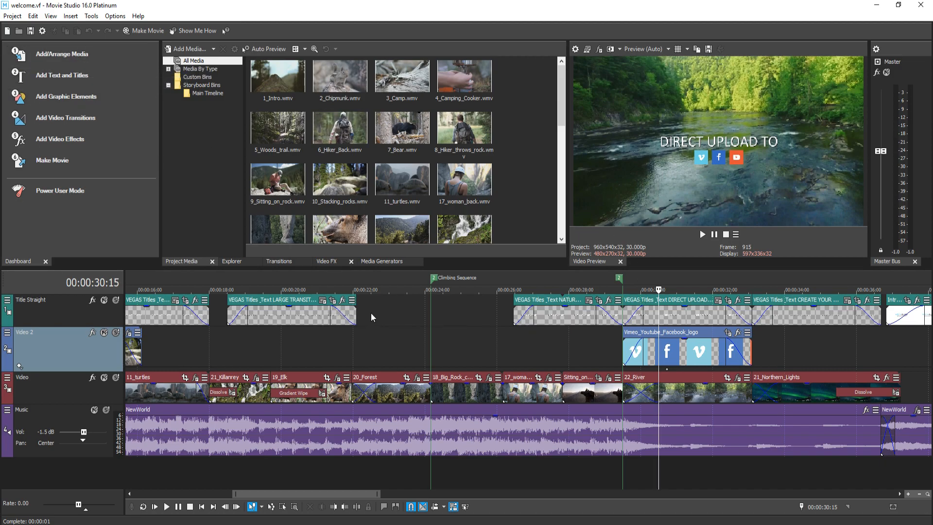
Insert a bold italic size-52 'test' title with Dropping words animation on the title track.
right_click(373, 311)
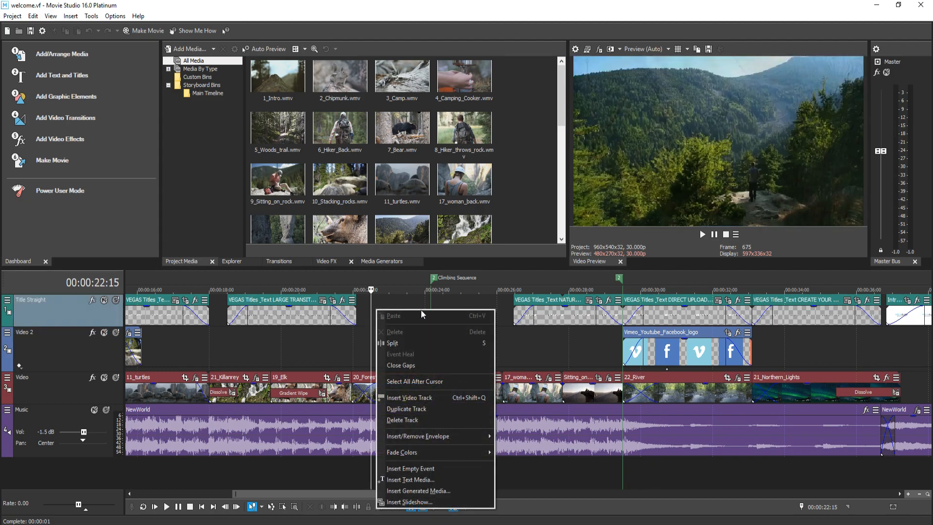
left_click(419, 491)
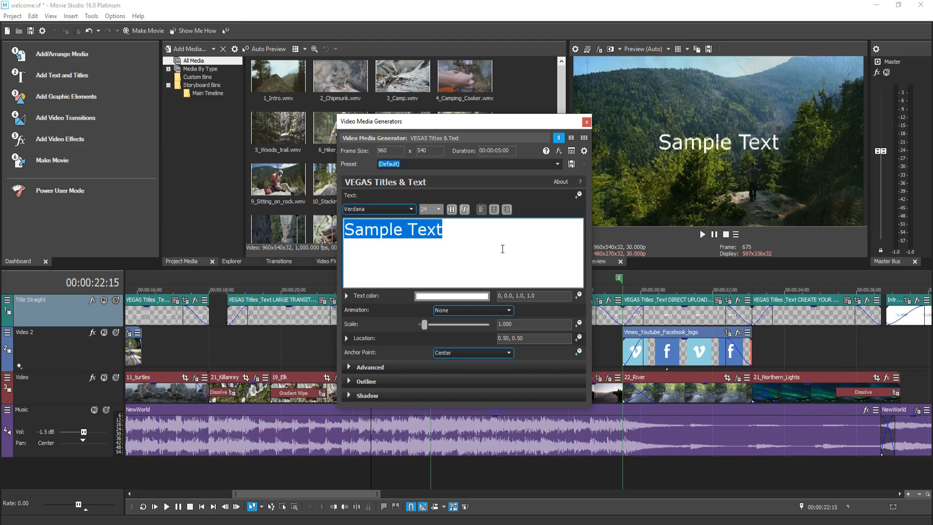
type("test")
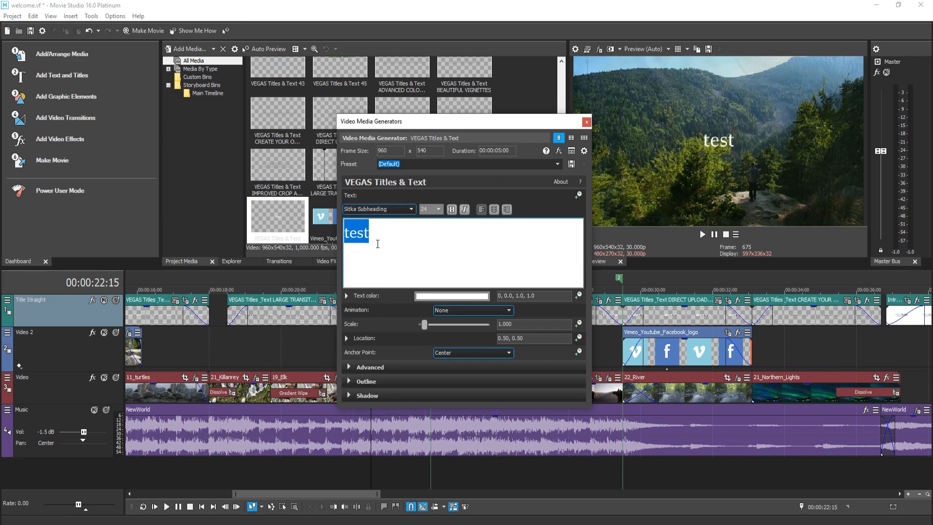
left_click(452, 210)
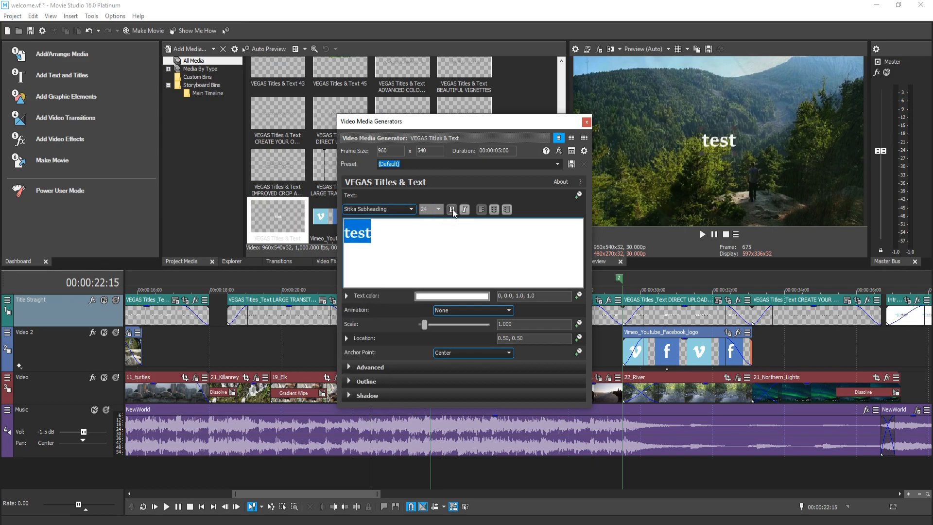
left_click(439, 208)
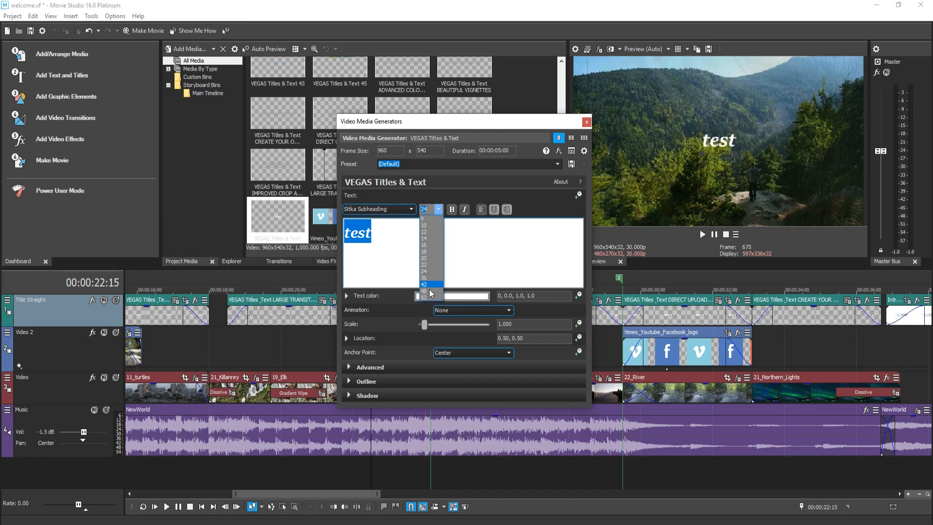
left_click(424, 291)
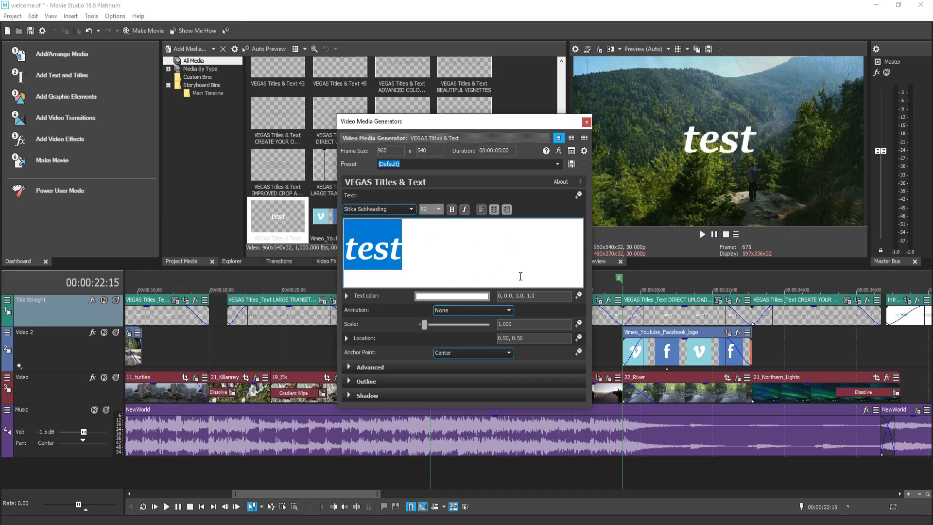
left_click(472, 310)
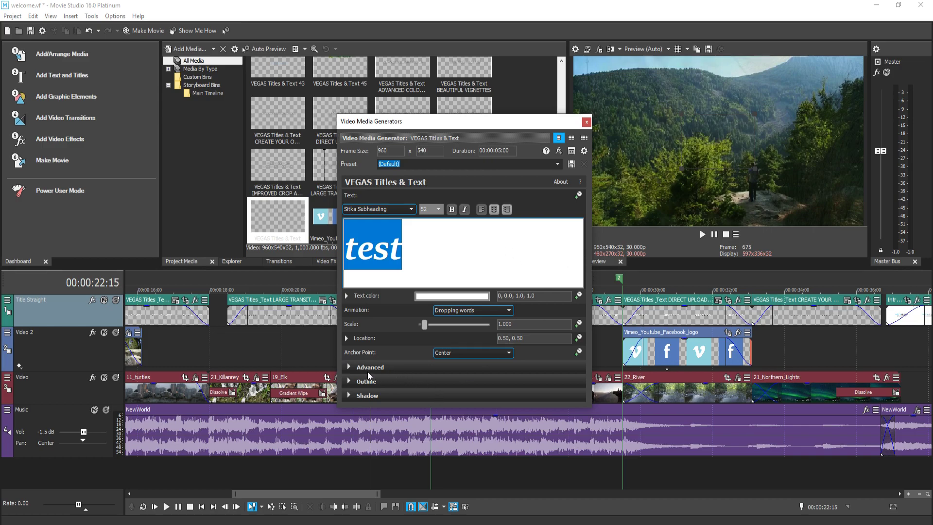
mouse_move(512, 184)
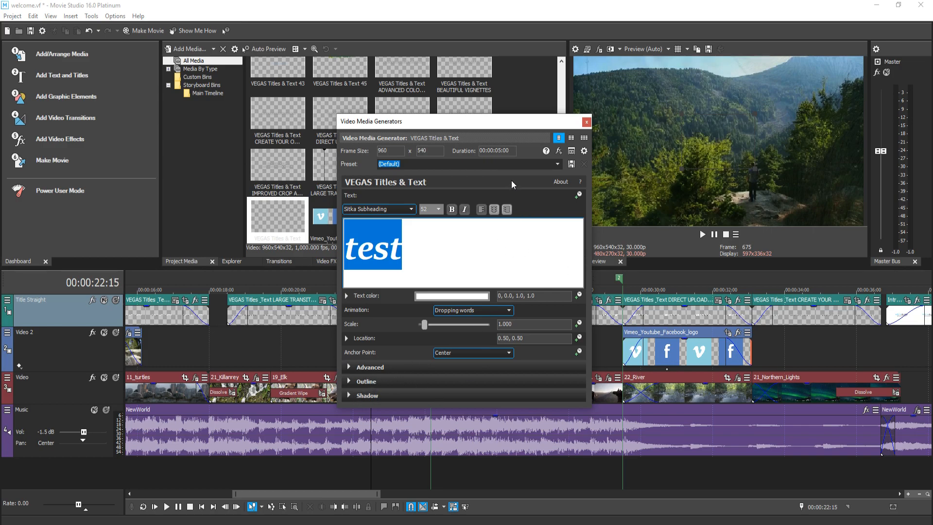
left_click(586, 122)
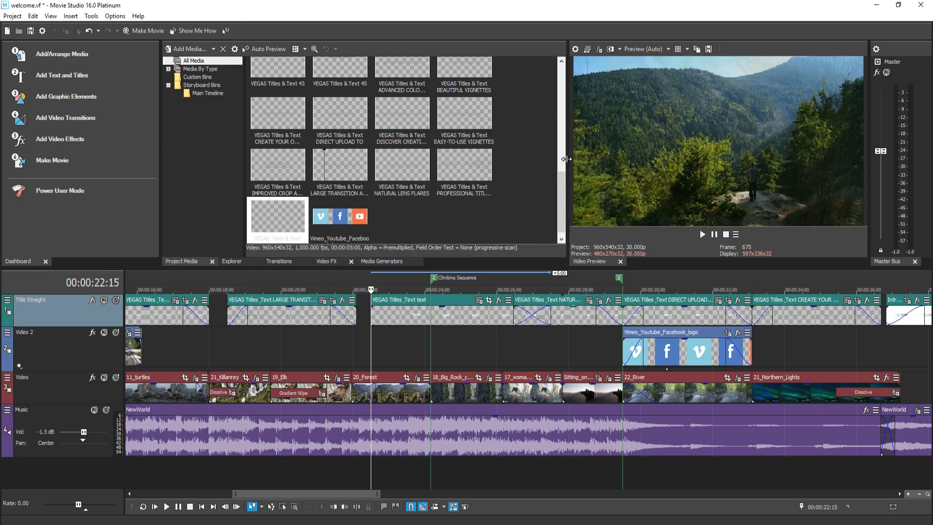
mouse_move(409, 352)
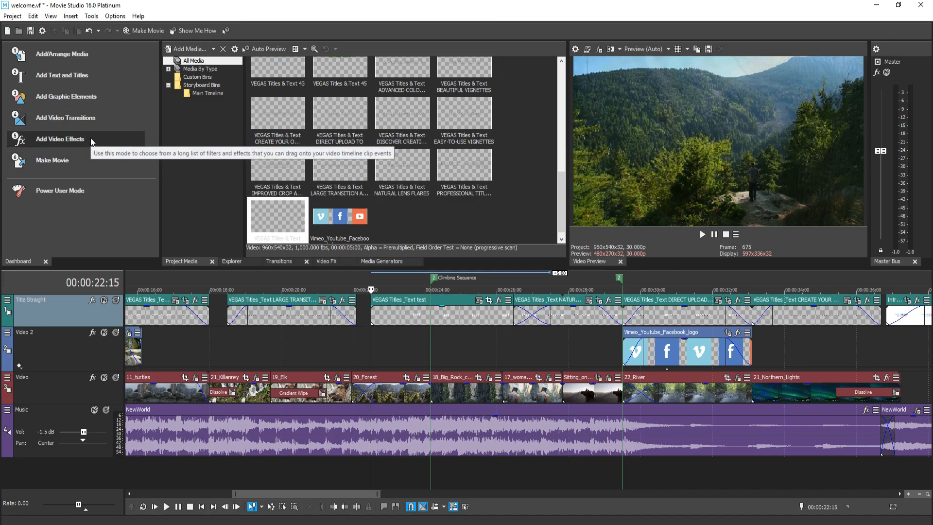
mouse_move(234, 143)
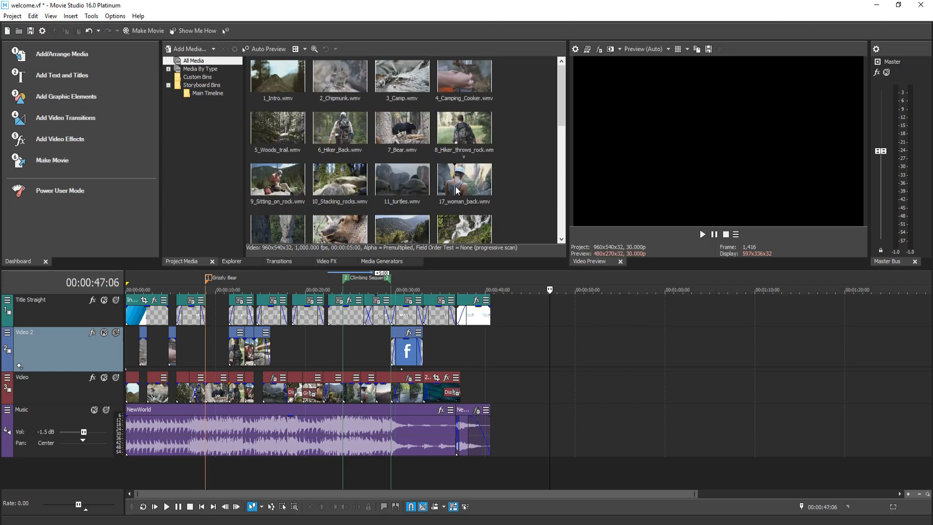
Place short 7_Bear.wmv clips on Video 2 past 42 seconds and open a bear event's menu.
left_click(402, 127)
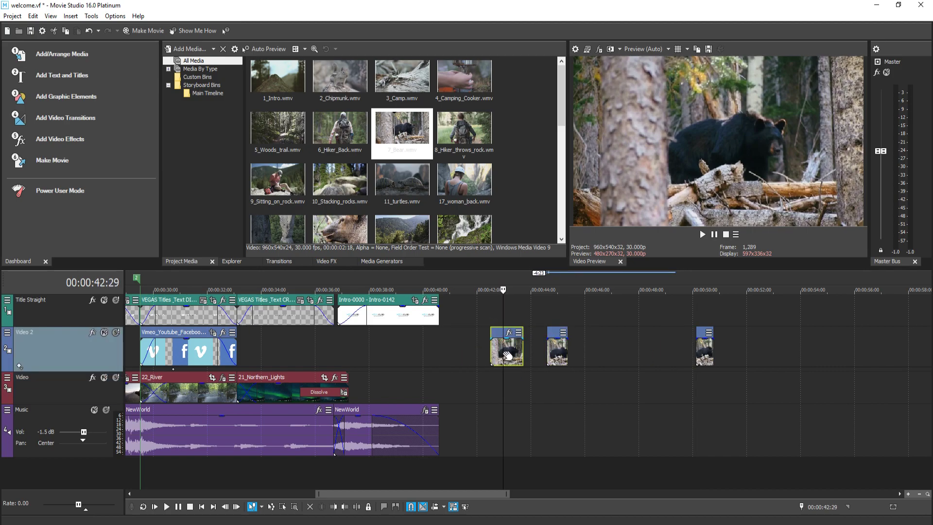
right_click(507, 354)
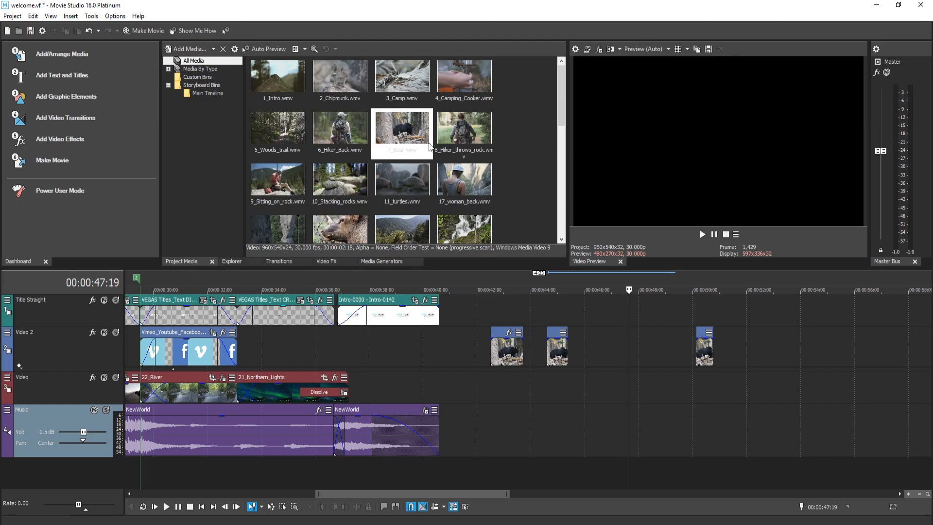
Browse the Transitions and Video FX lists, ending on the Media Generators list.
left_click(279, 262)
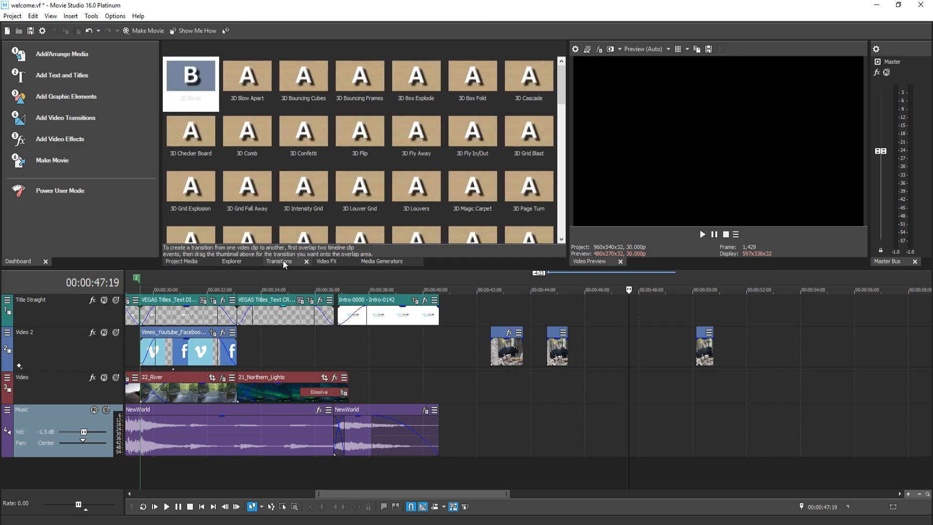
mouse_move(303, 270)
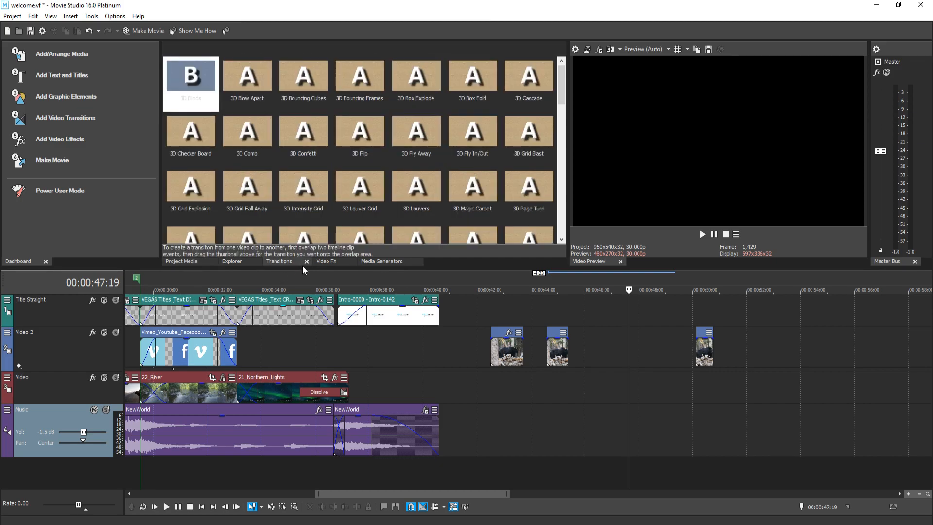
left_click(326, 261)
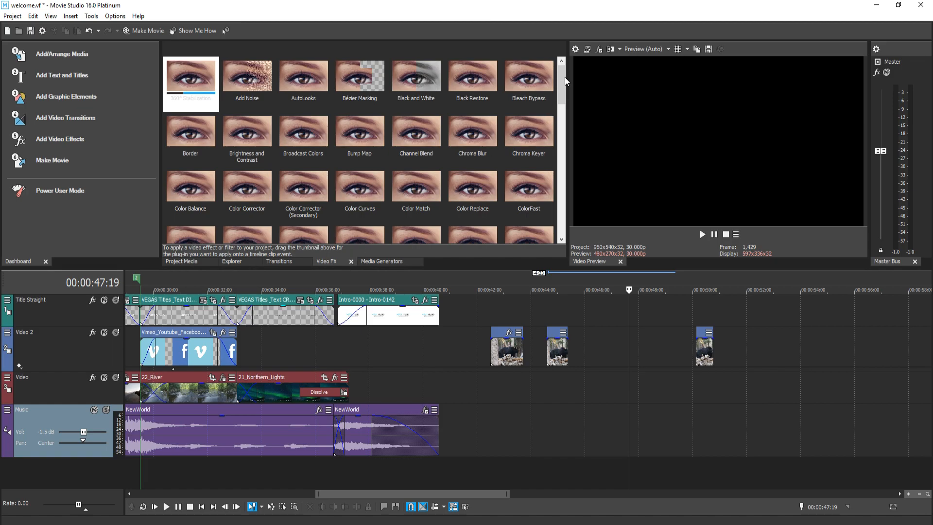
scroll("down", 3)
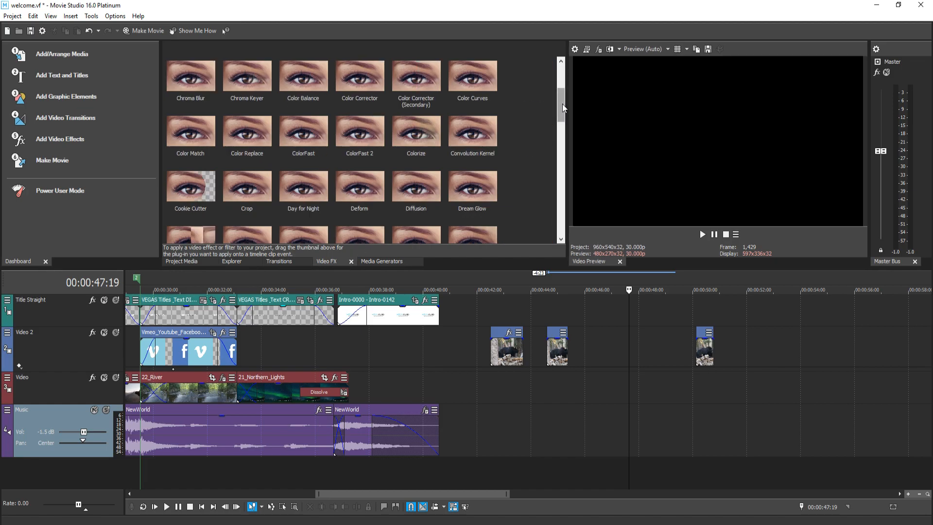
scroll("down", 3)
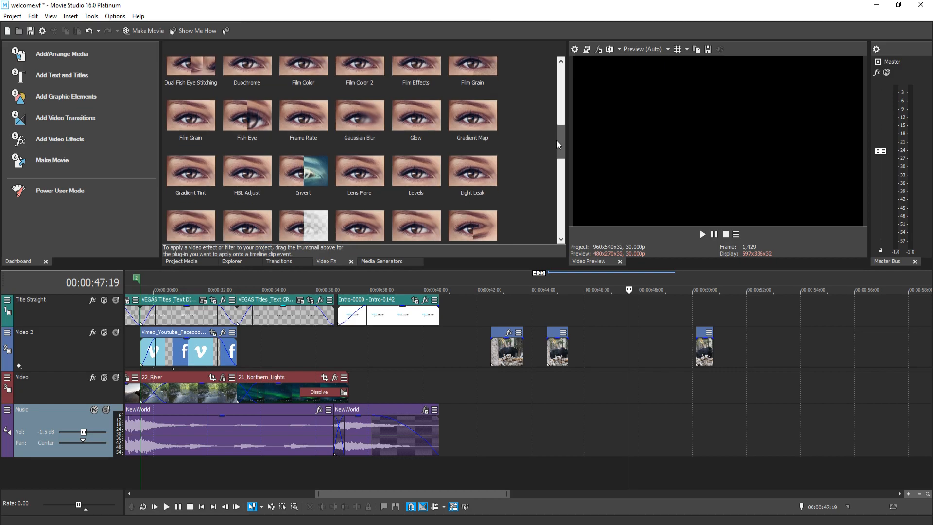
scroll("down", 3)
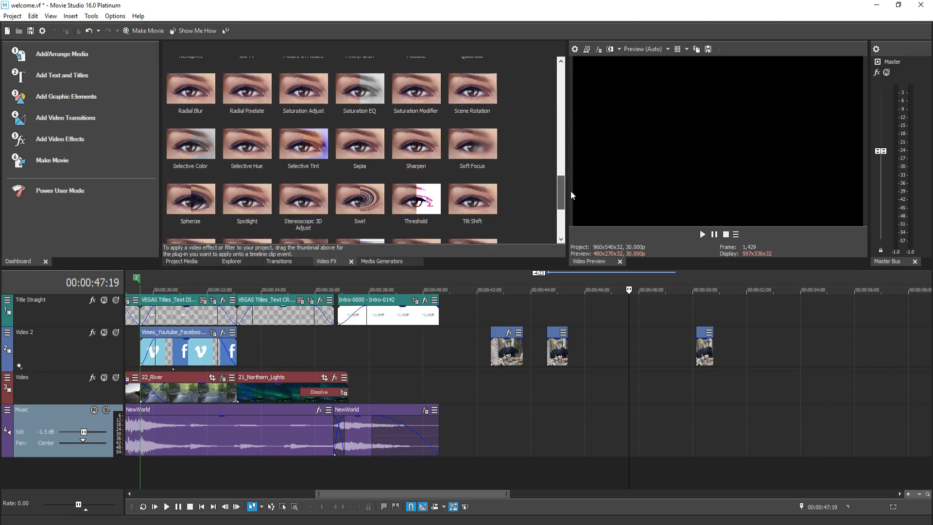
scroll("down", 3)
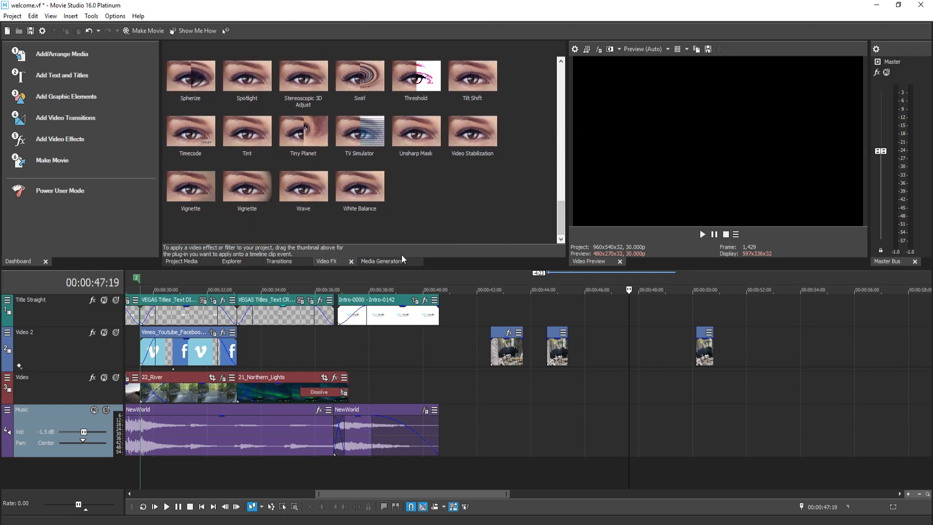
left_click(381, 261)
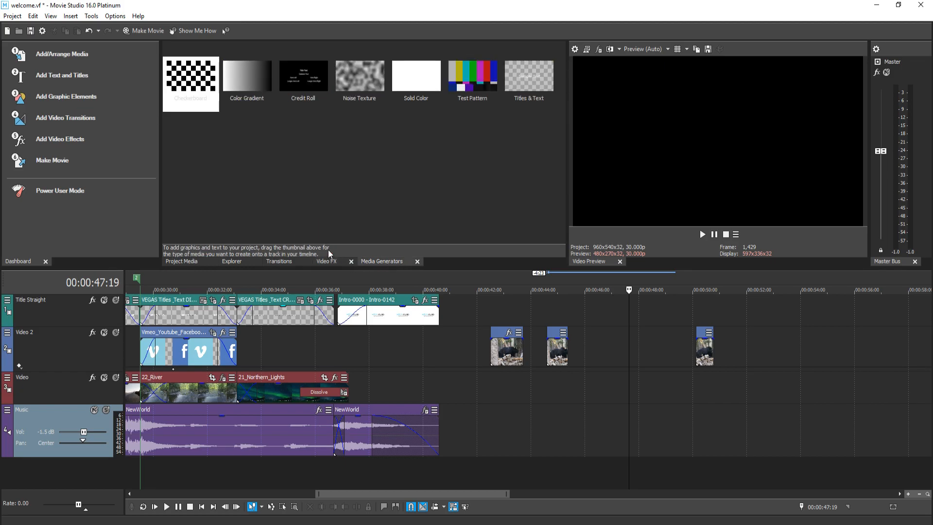
Apply TV Simulator to Video 2 via Track FX, giving the aurora title scanlines.
left_click(327, 261)
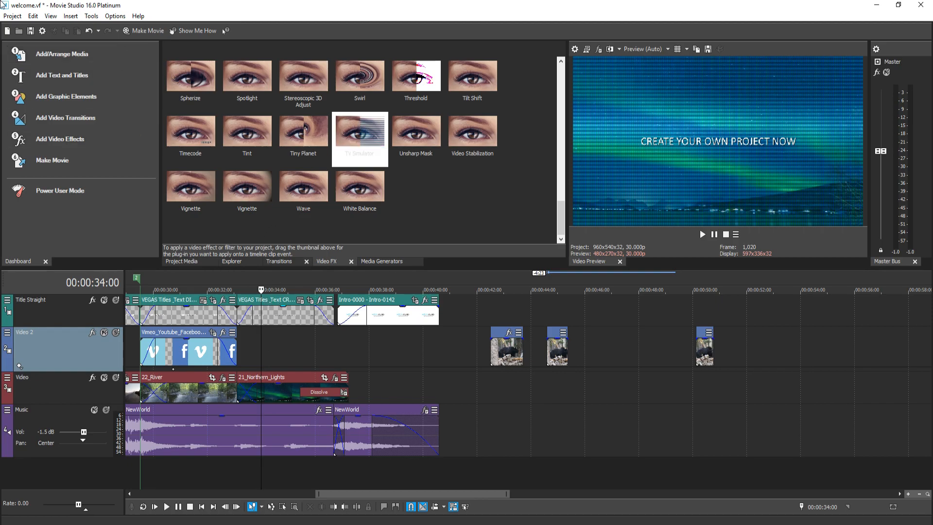
left_click(10, 18)
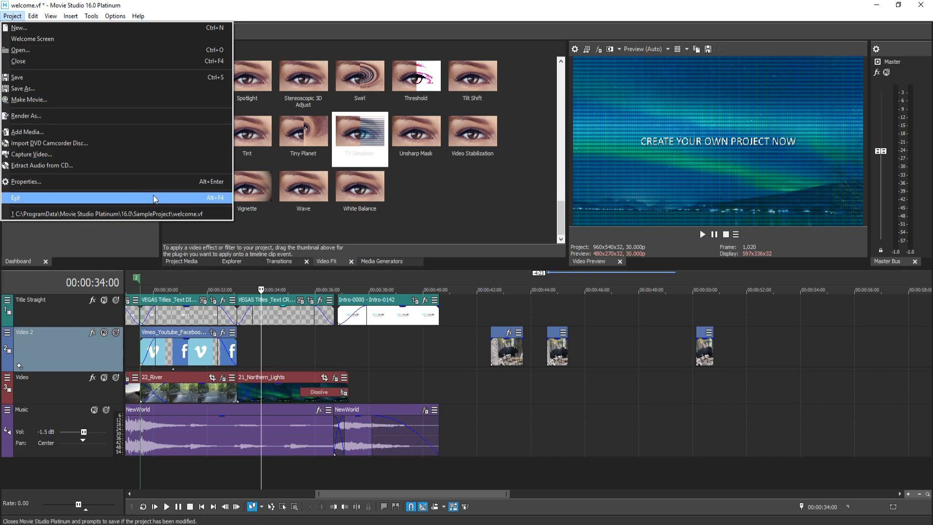
mouse_move(34, 117)
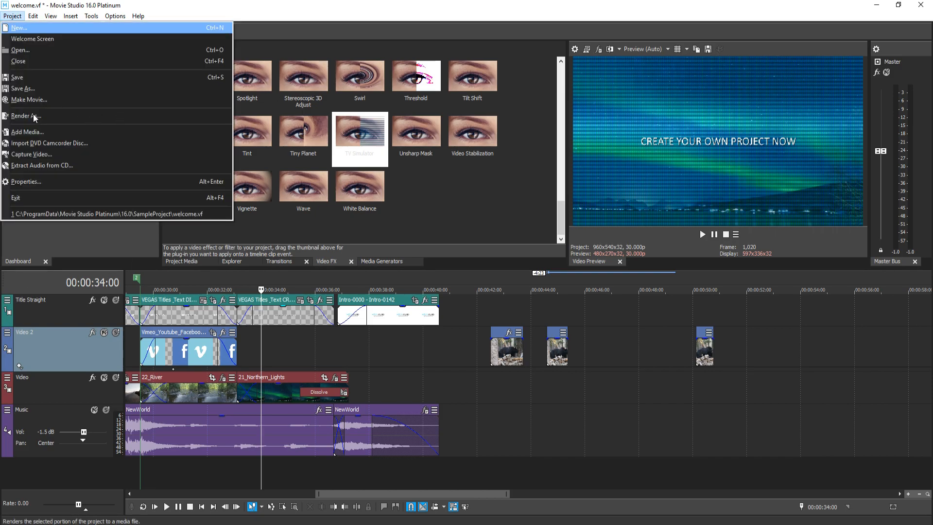
Inspect the Project and Edit menus, close them, and widen the Video FX panel.
left_click(32, 16)
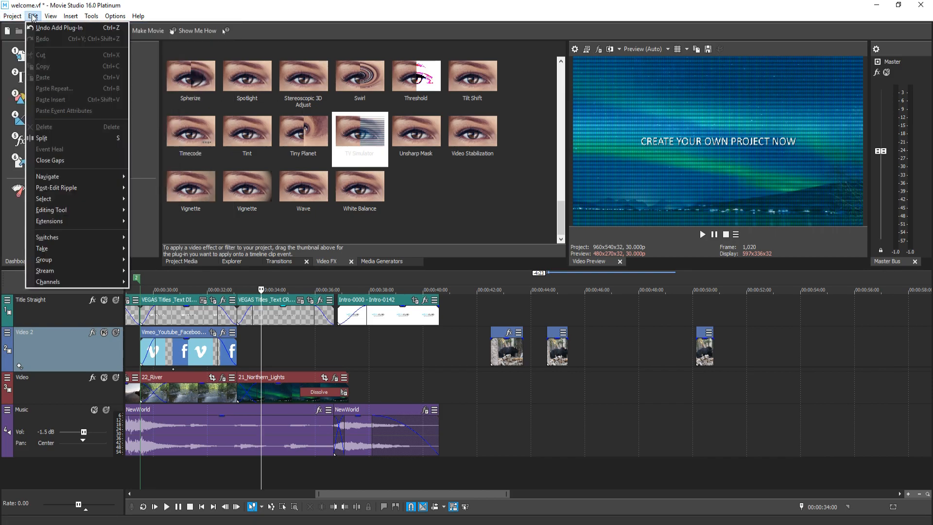
mouse_move(49, 37)
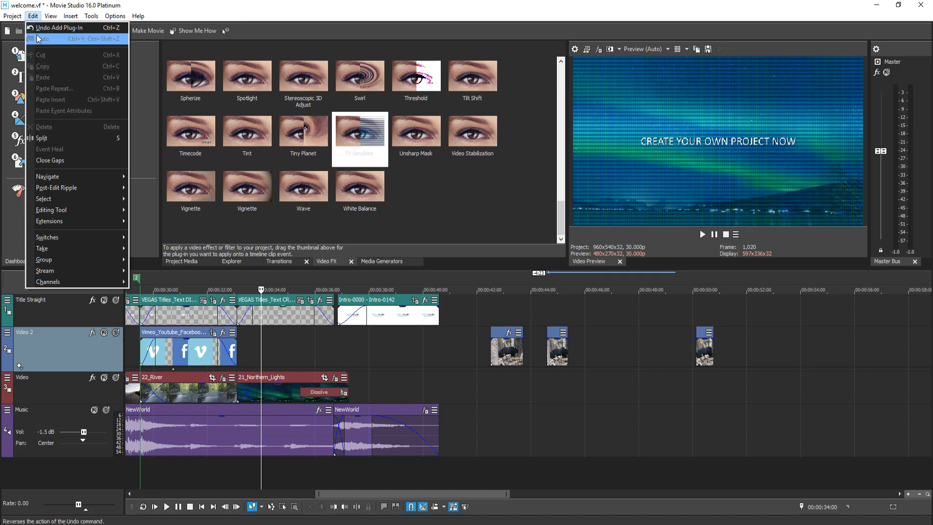
mouse_move(57, 77)
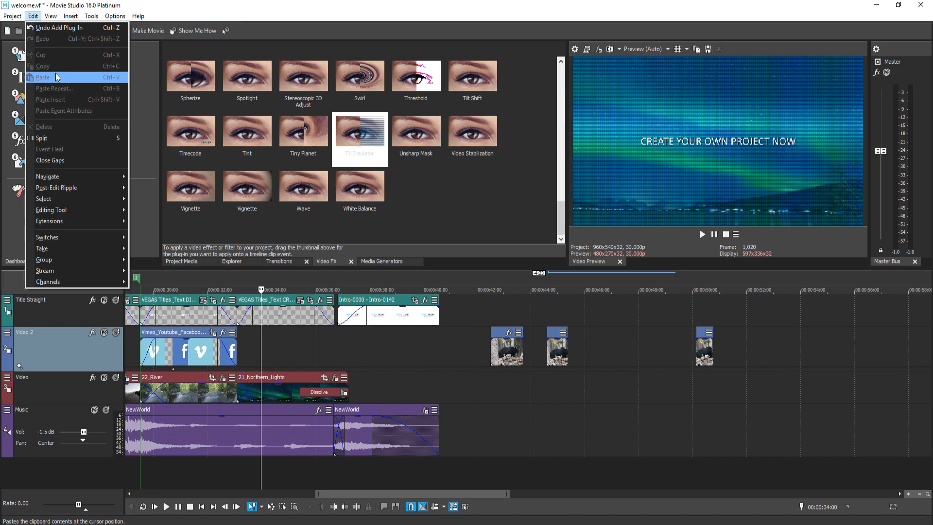
left_click(51, 16)
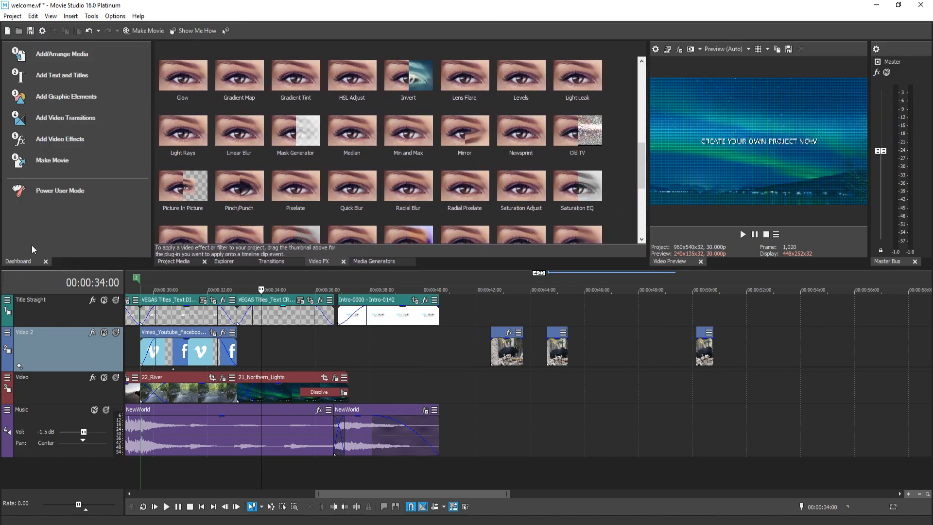
mouse_move(907, 136)
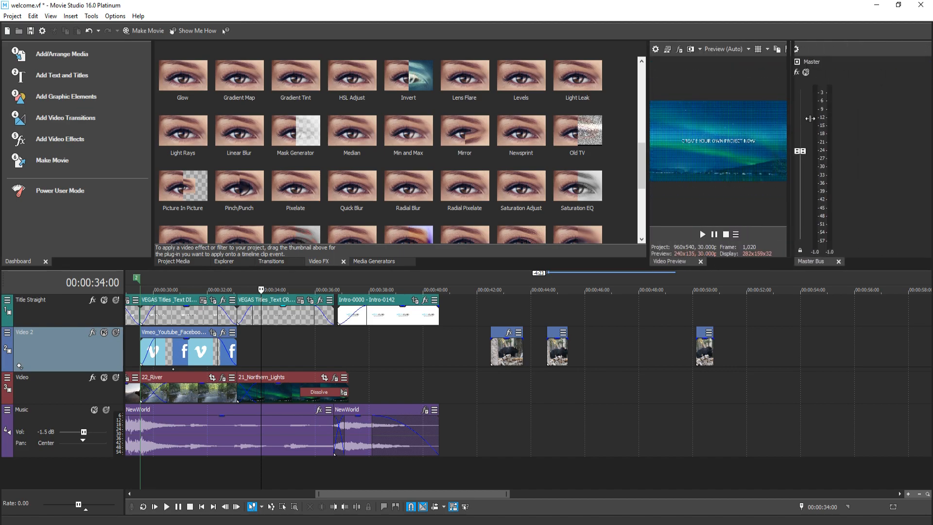
Browse the Insert menu's track and envelope commands, then bring up the Tools menu.
left_click(73, 16)
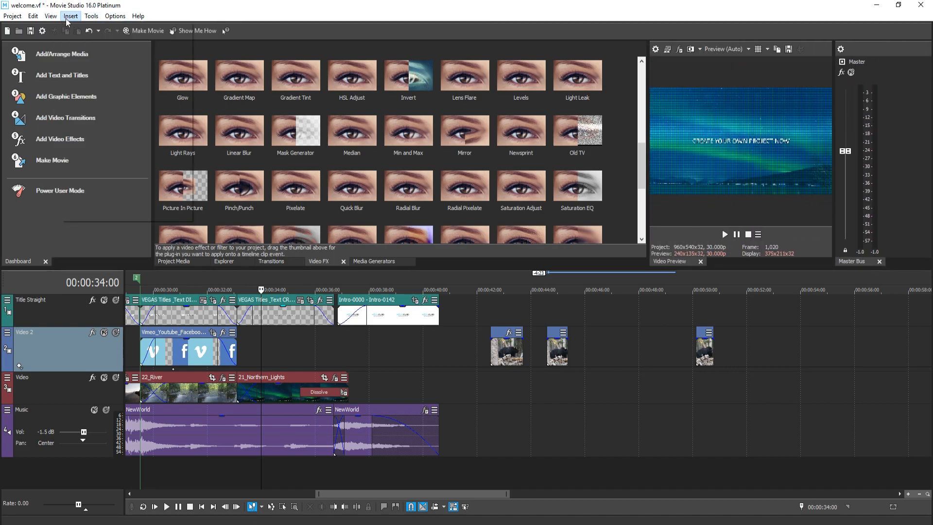
left_click(72, 16)
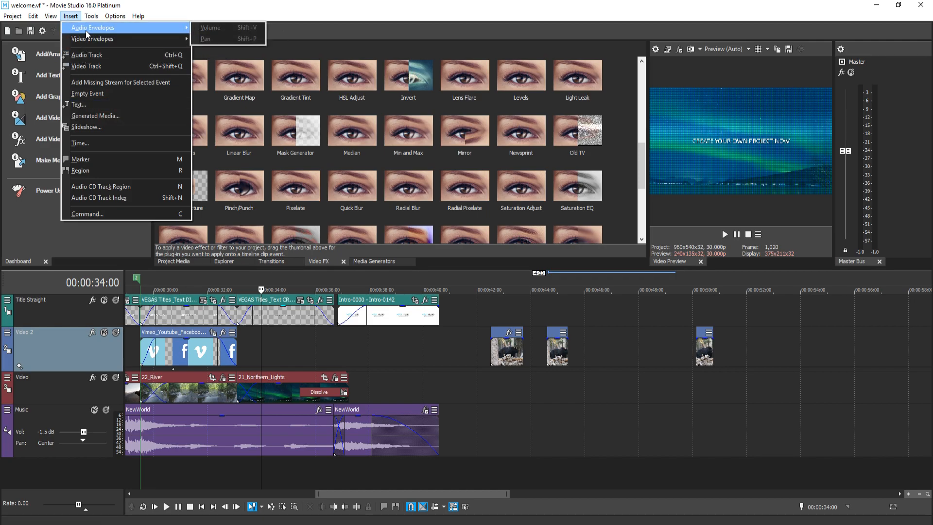
mouse_move(95, 143)
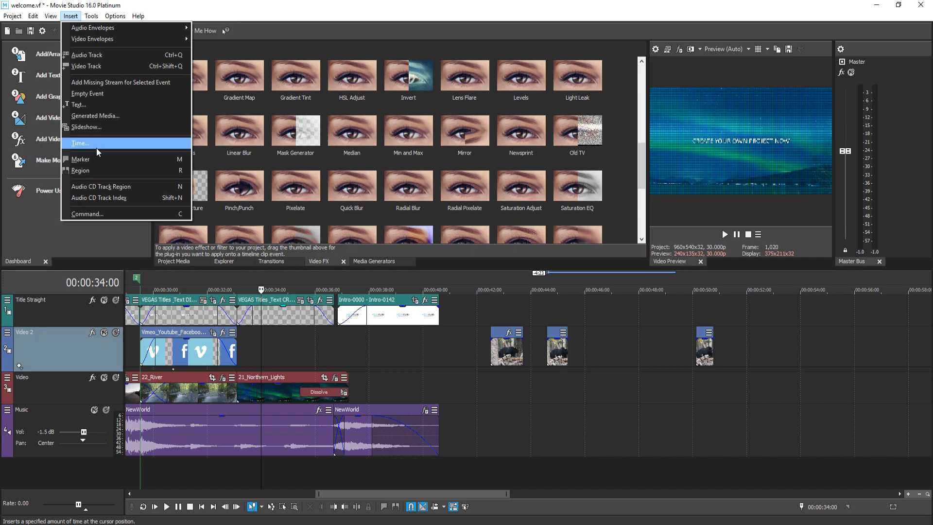
left_click(99, 16)
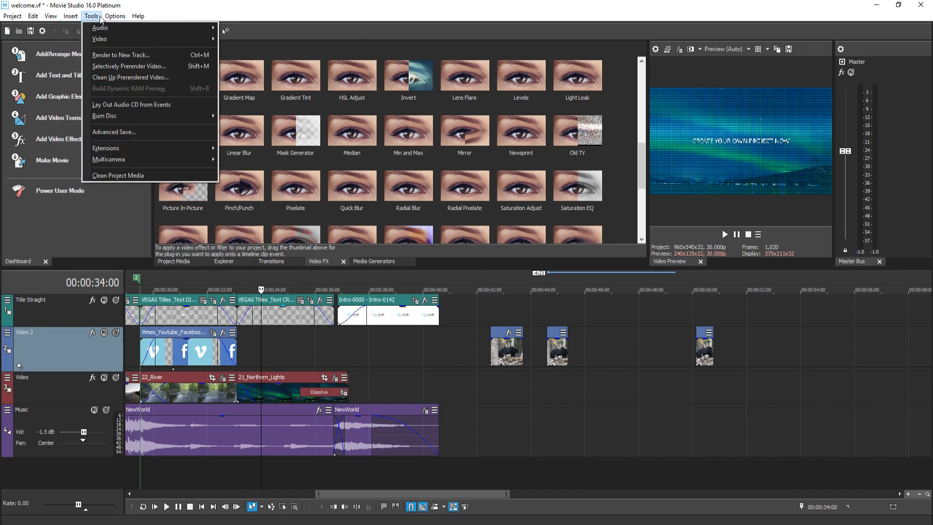
mouse_move(99, 39)
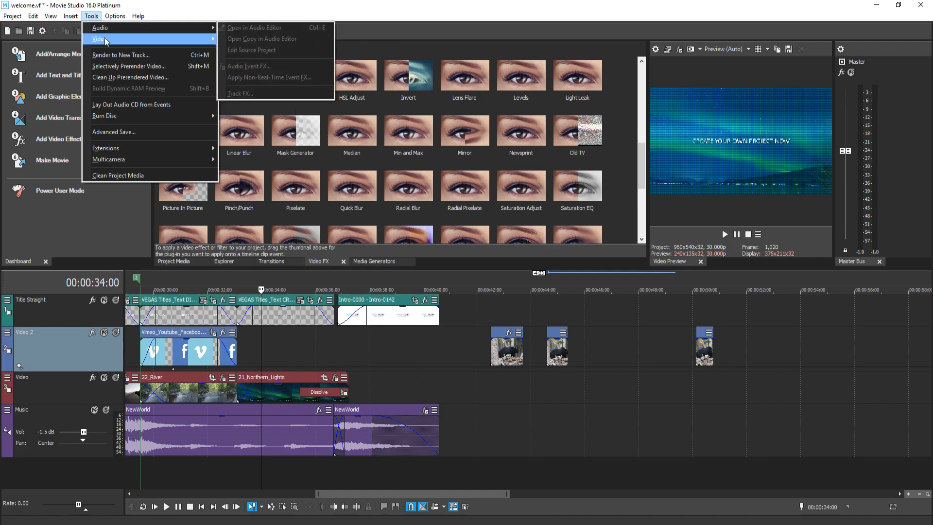
mouse_move(248, 88)
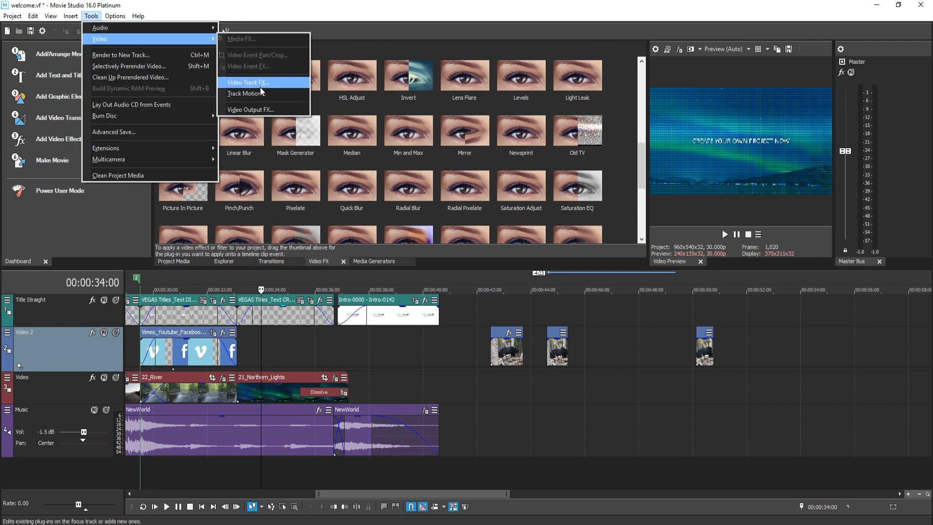
Open the Video Track FX Plug-In Chooser from Tools > Video.
left_click(247, 82)
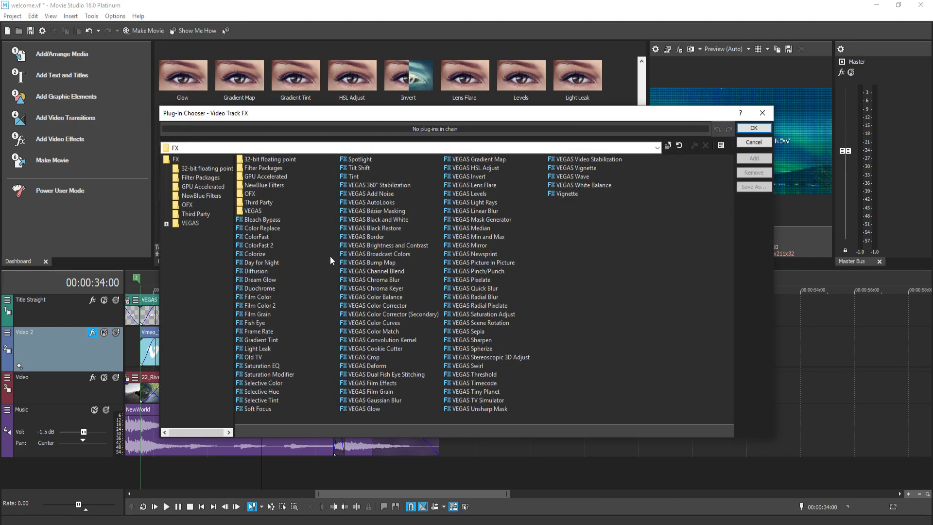
Add the NewBlue Film Color effect to the Video 2 track and confirm.
left_click(469, 245)
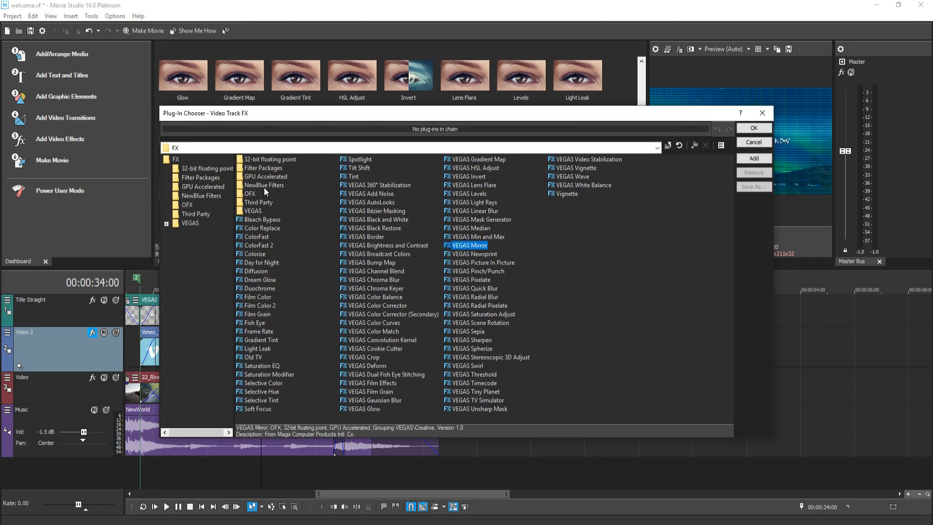
left_click(201, 195)
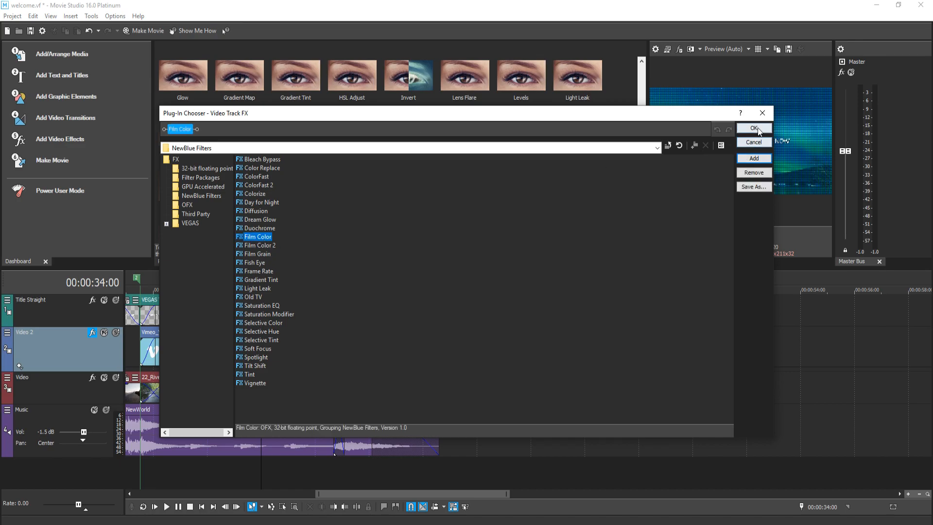
left_click(753, 129)
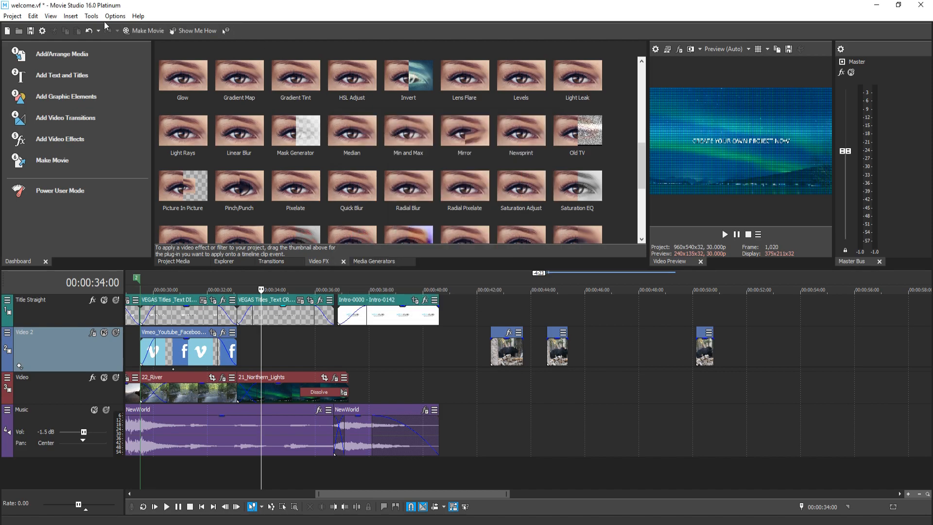
left_click(115, 17)
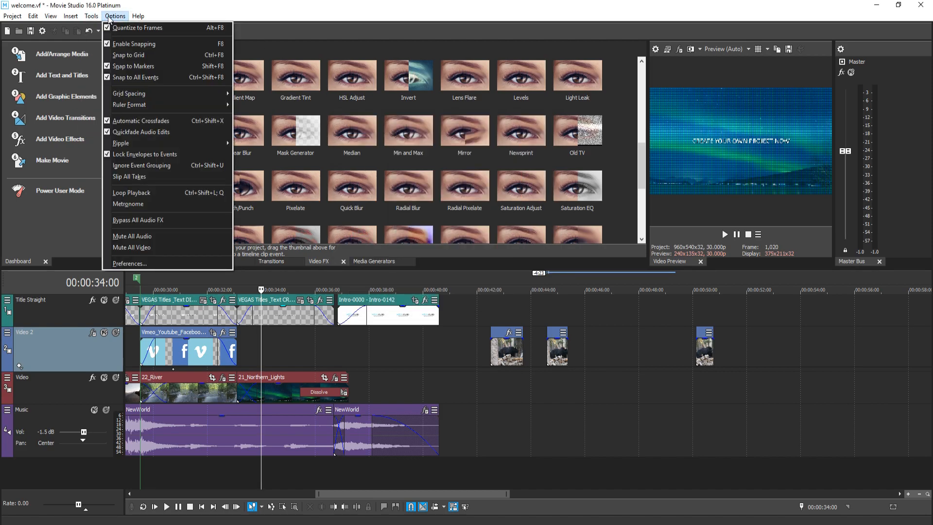
left_click(129, 263)
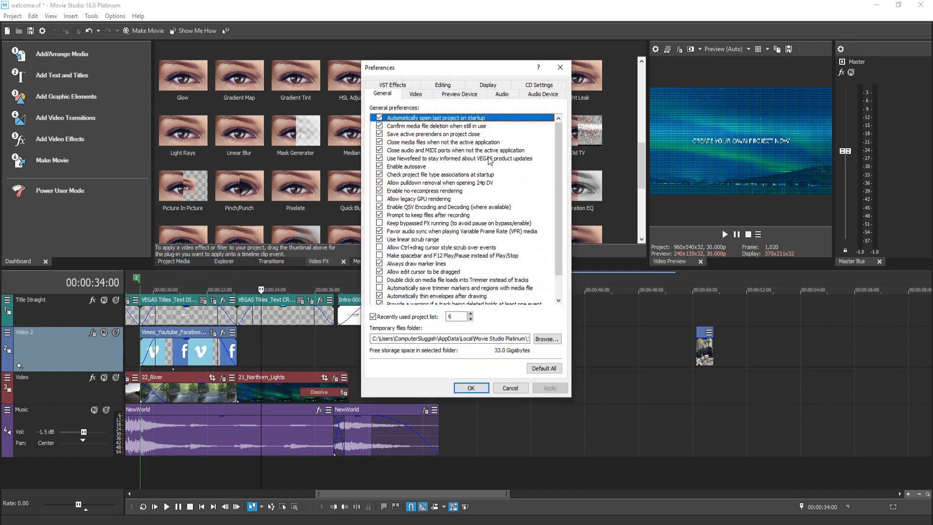
mouse_move(533, 77)
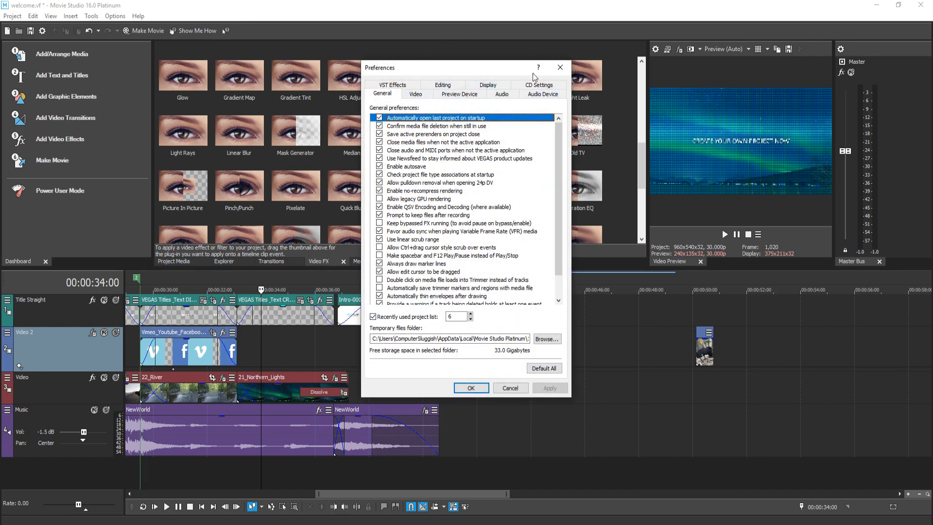
left_click(414, 94)
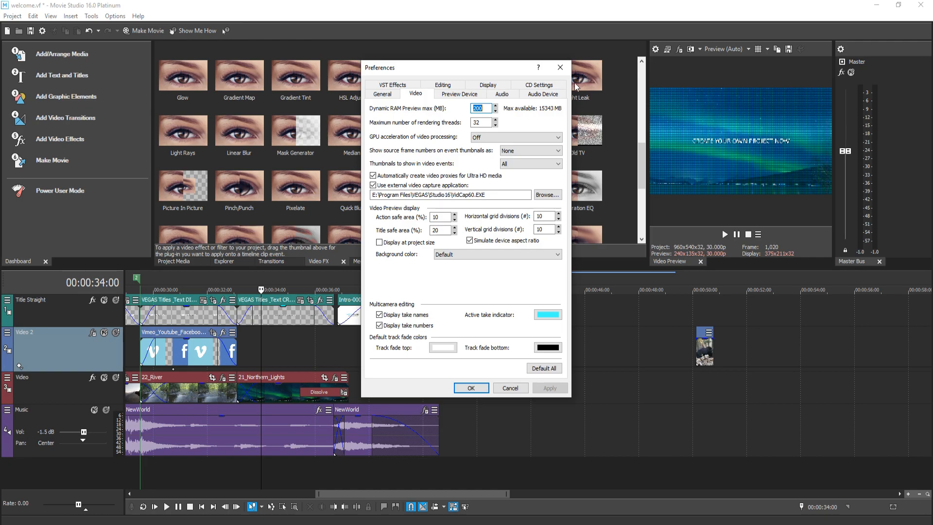
mouse_move(465, 99)
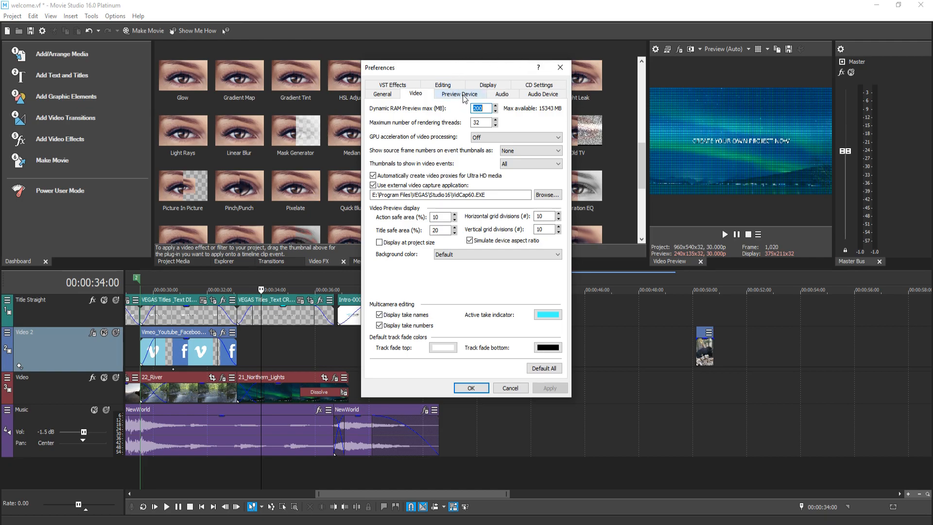
mouse_move(486, 72)
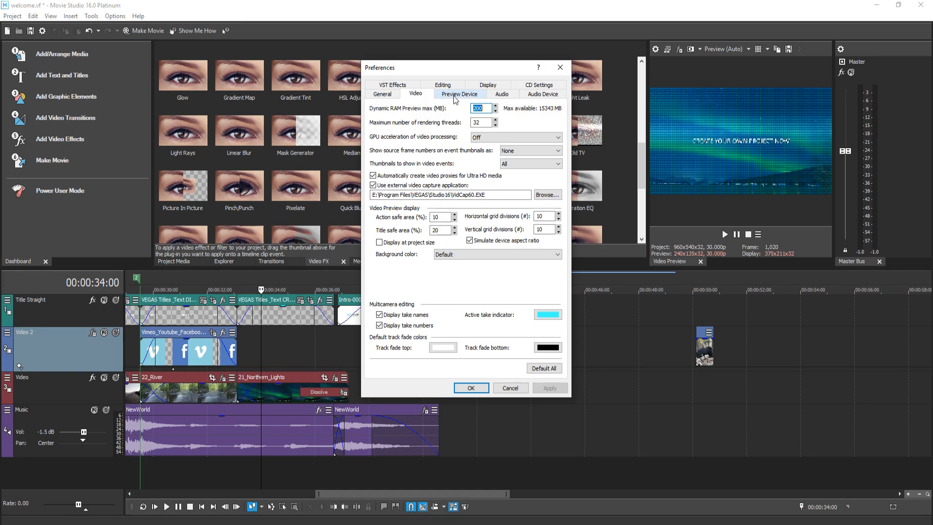
mouse_move(435, 111)
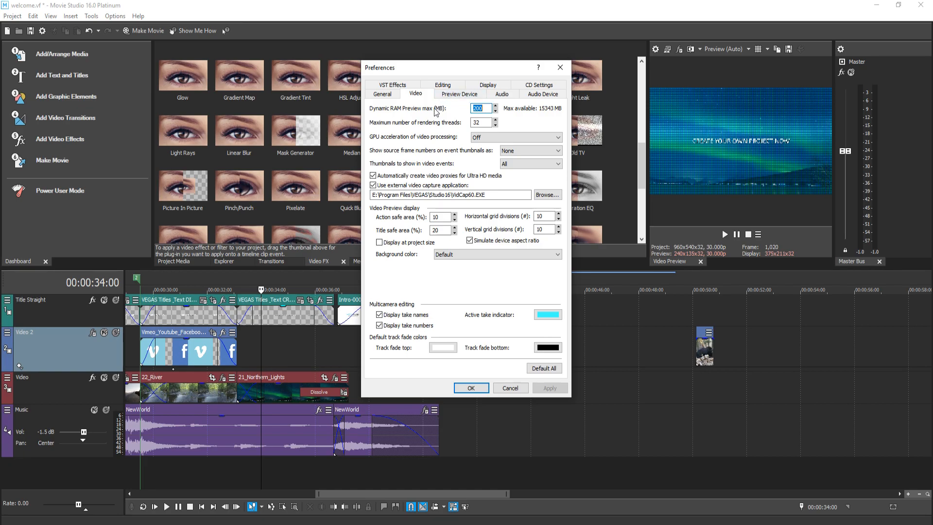
mouse_move(438, 109)
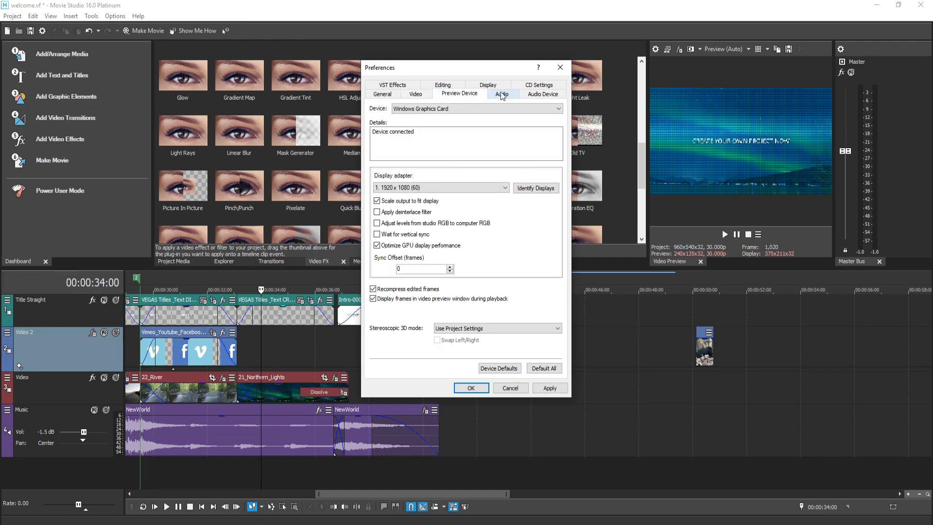
left_click(471, 388)
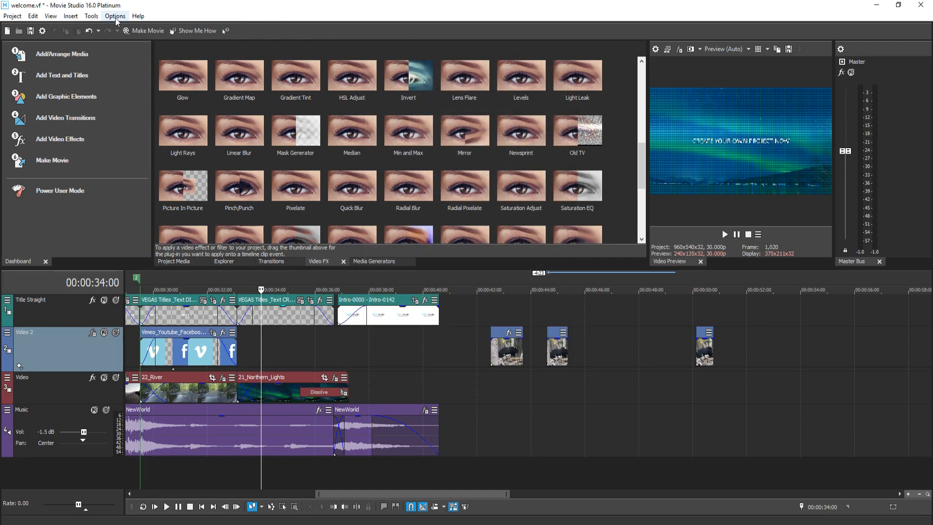
left_click(138, 16)
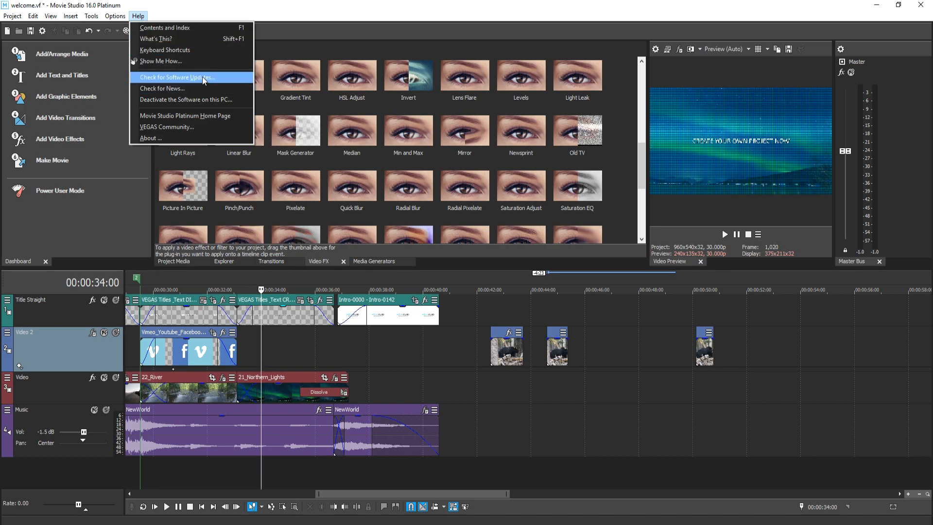
Launch the Show Me How tutorials window from the Help menu.
left_click(160, 60)
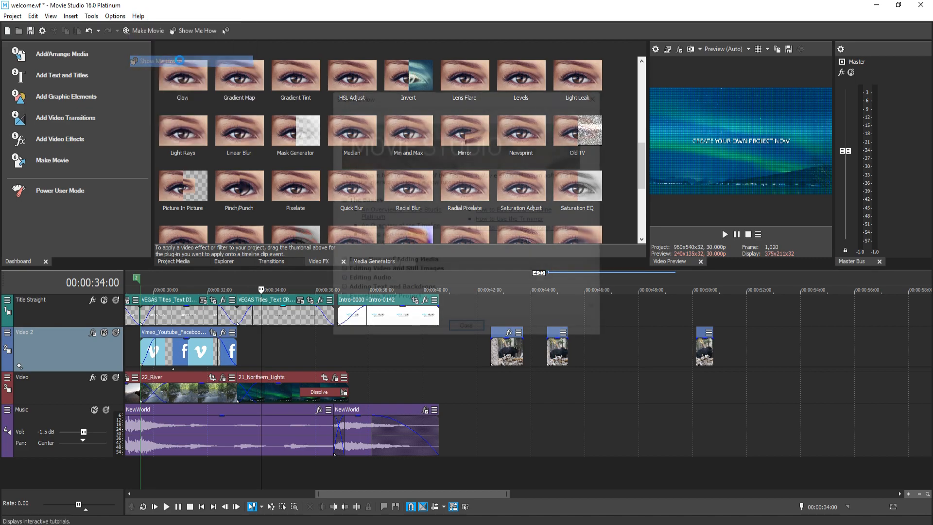
left_click(197, 31)
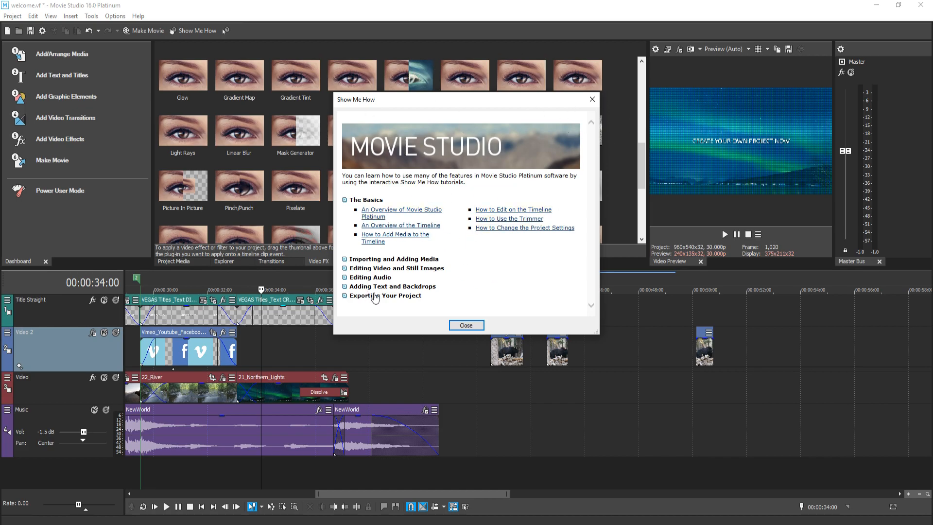
mouse_move(571, 247)
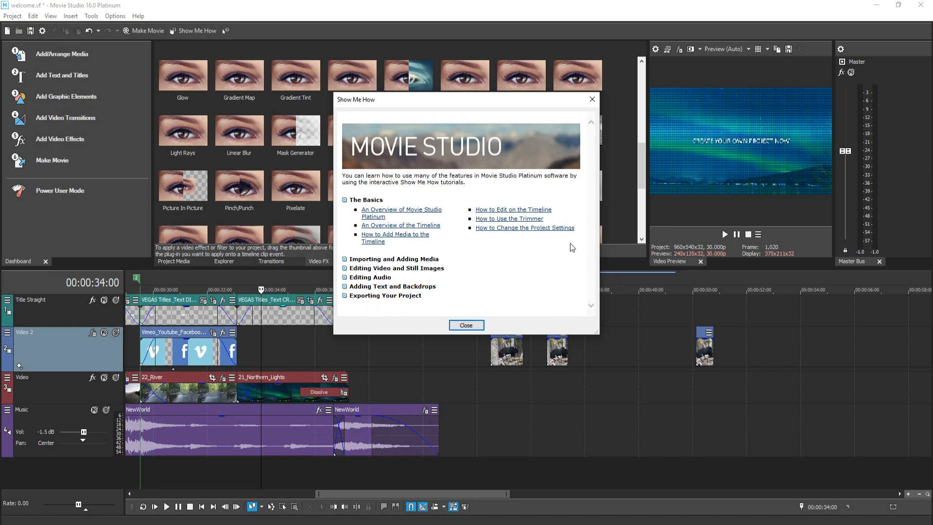
mouse_move(572, 243)
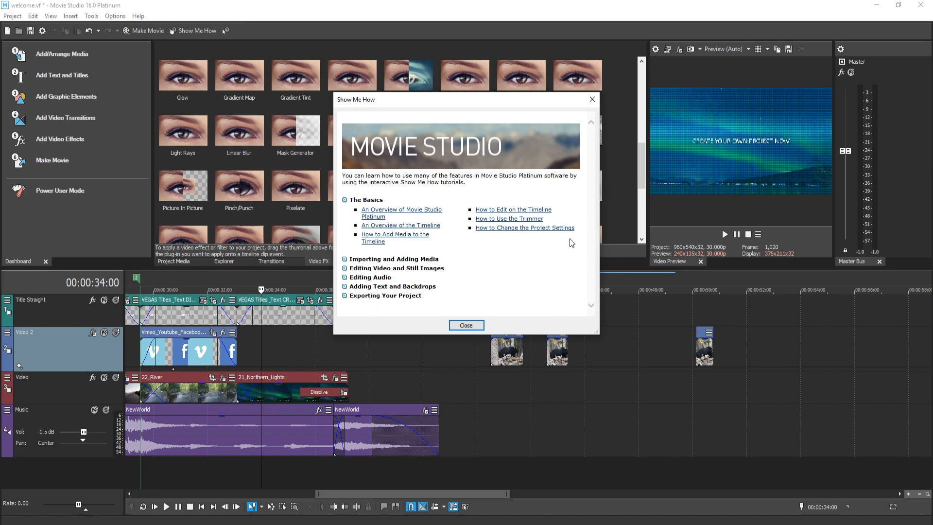